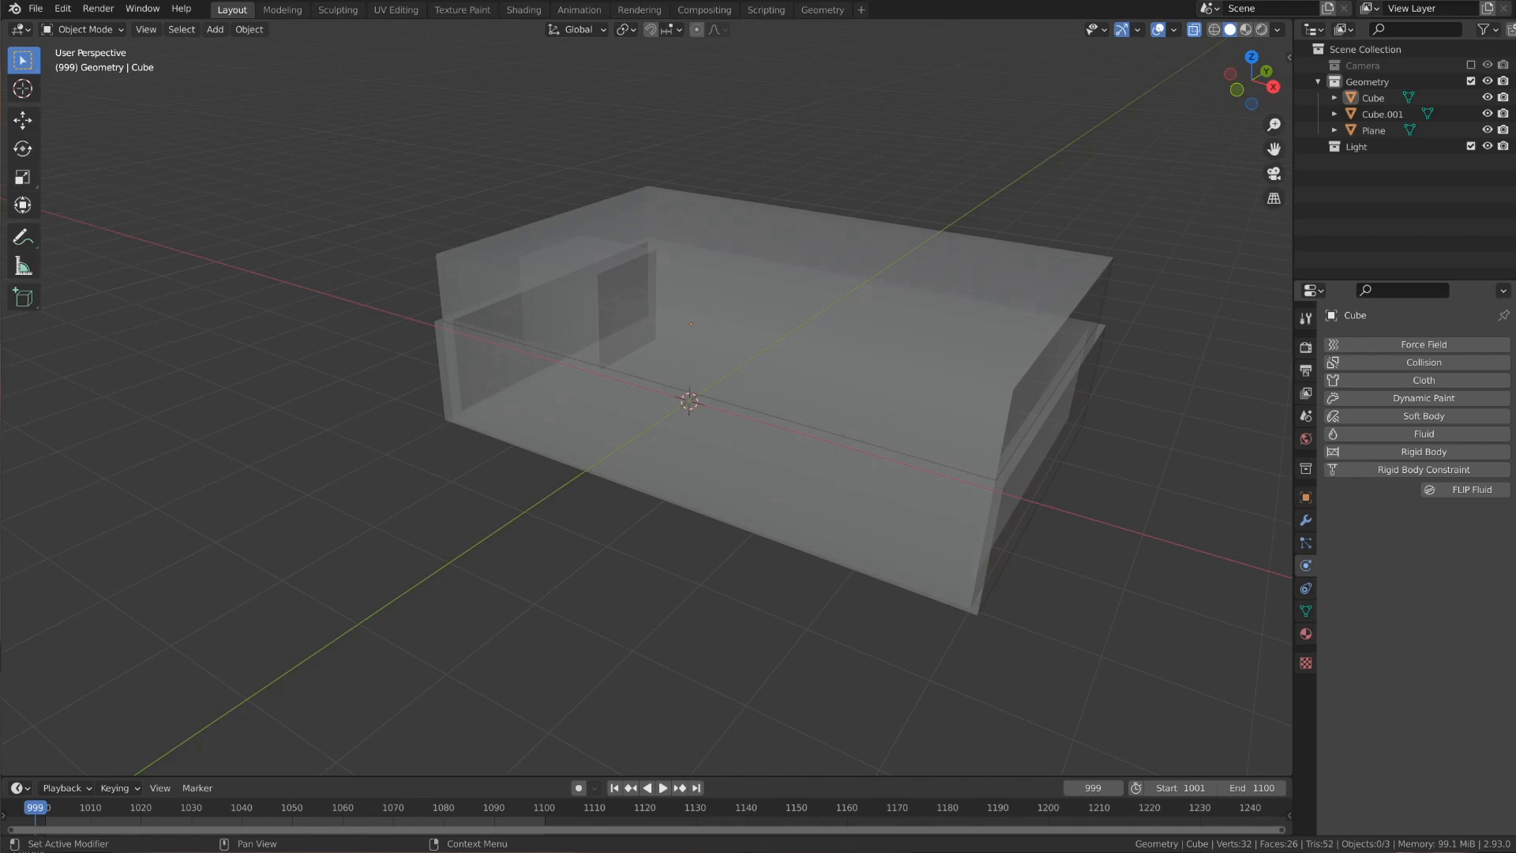
{"action": "mouse_move", "coordinate": [1497, 835]}
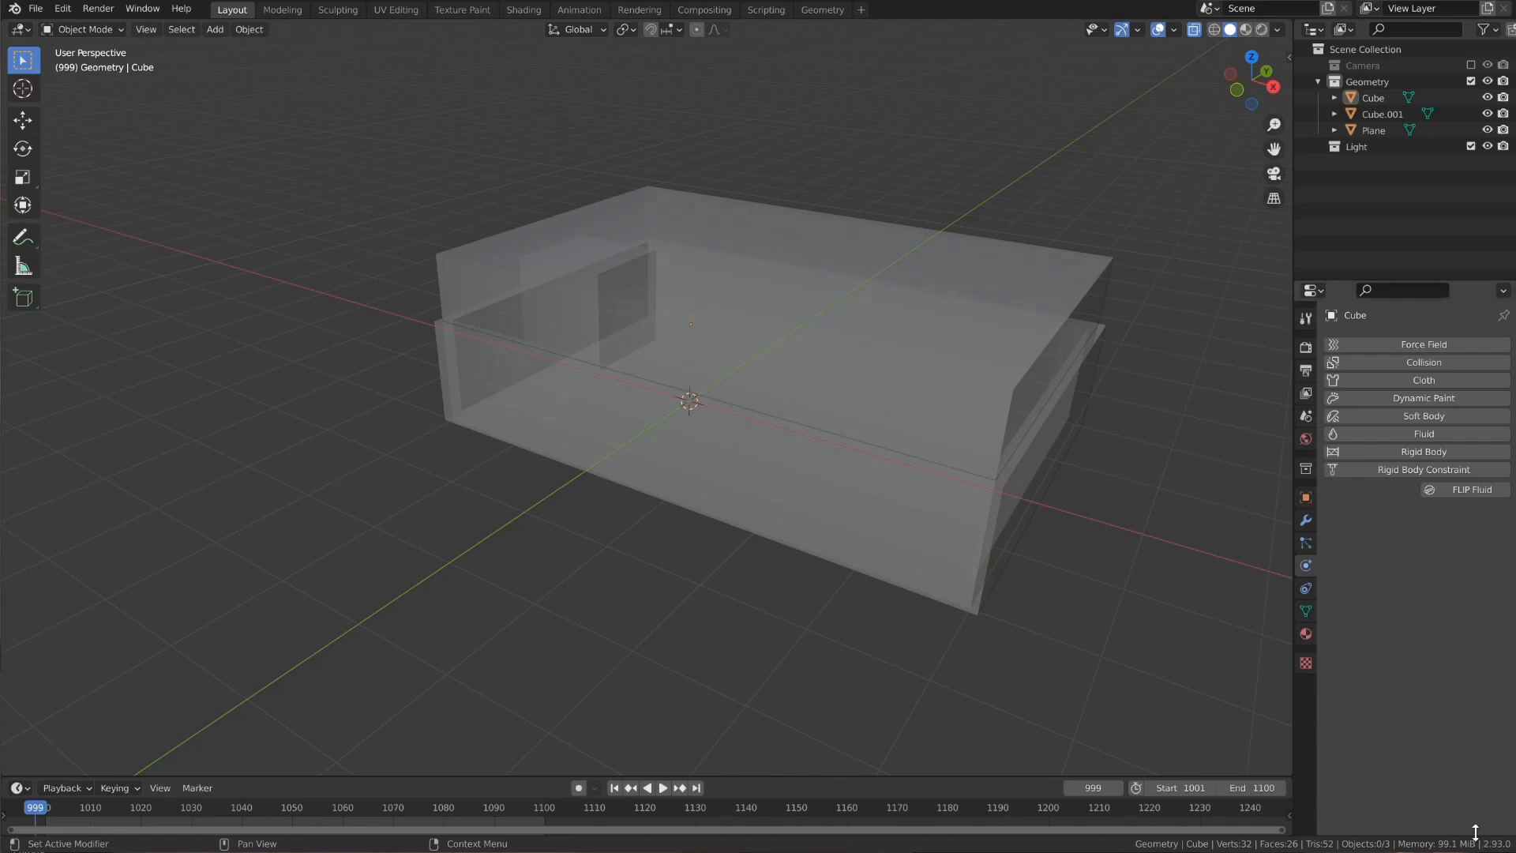
{"action": "mouse_move", "coordinate": [1360, 558]}
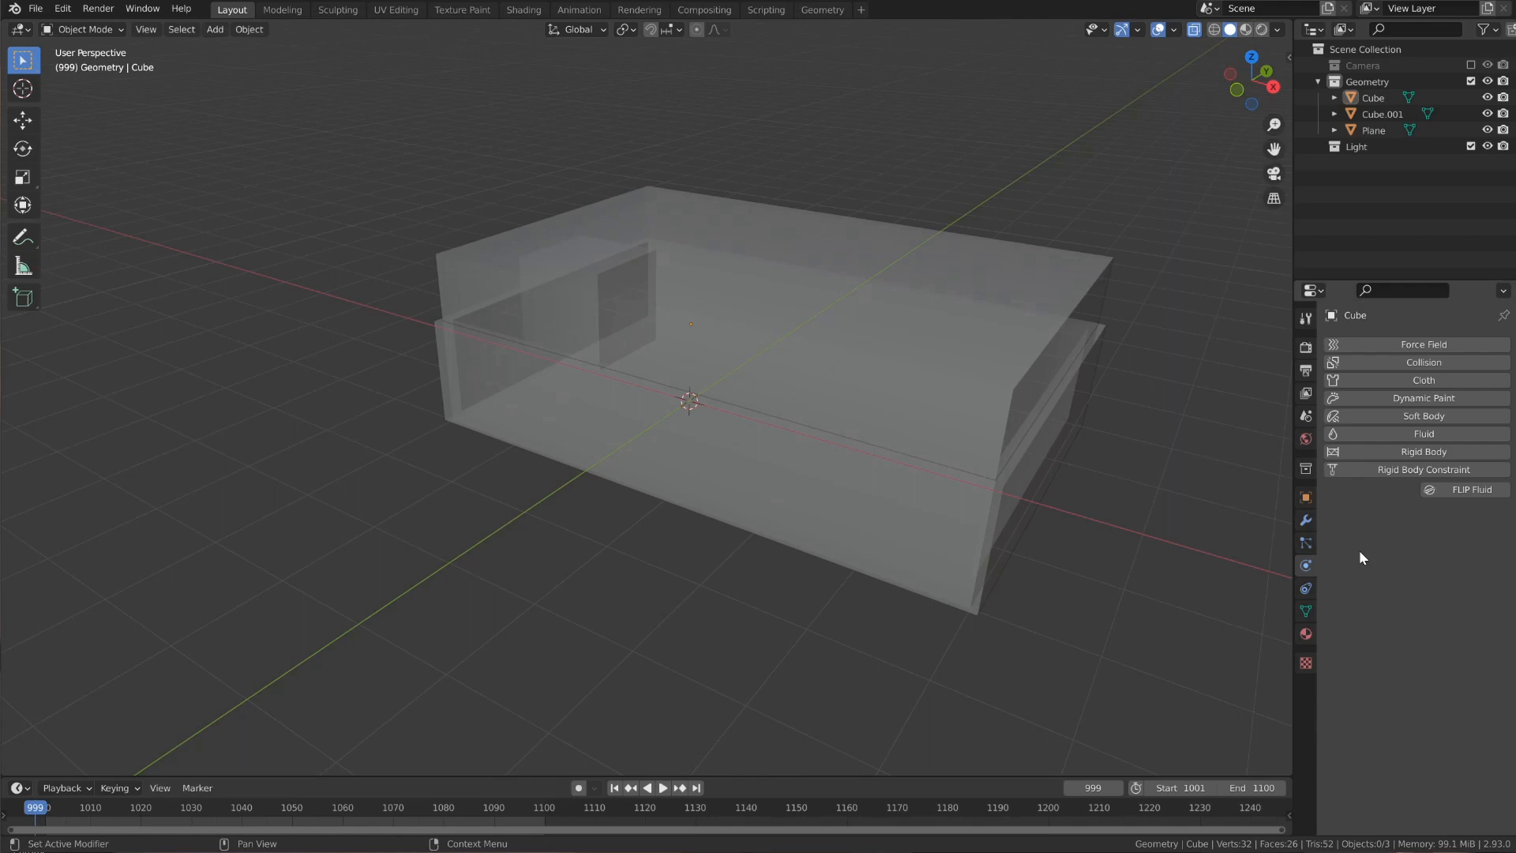
{"action": "mouse_move", "coordinate": [1408, 523]}
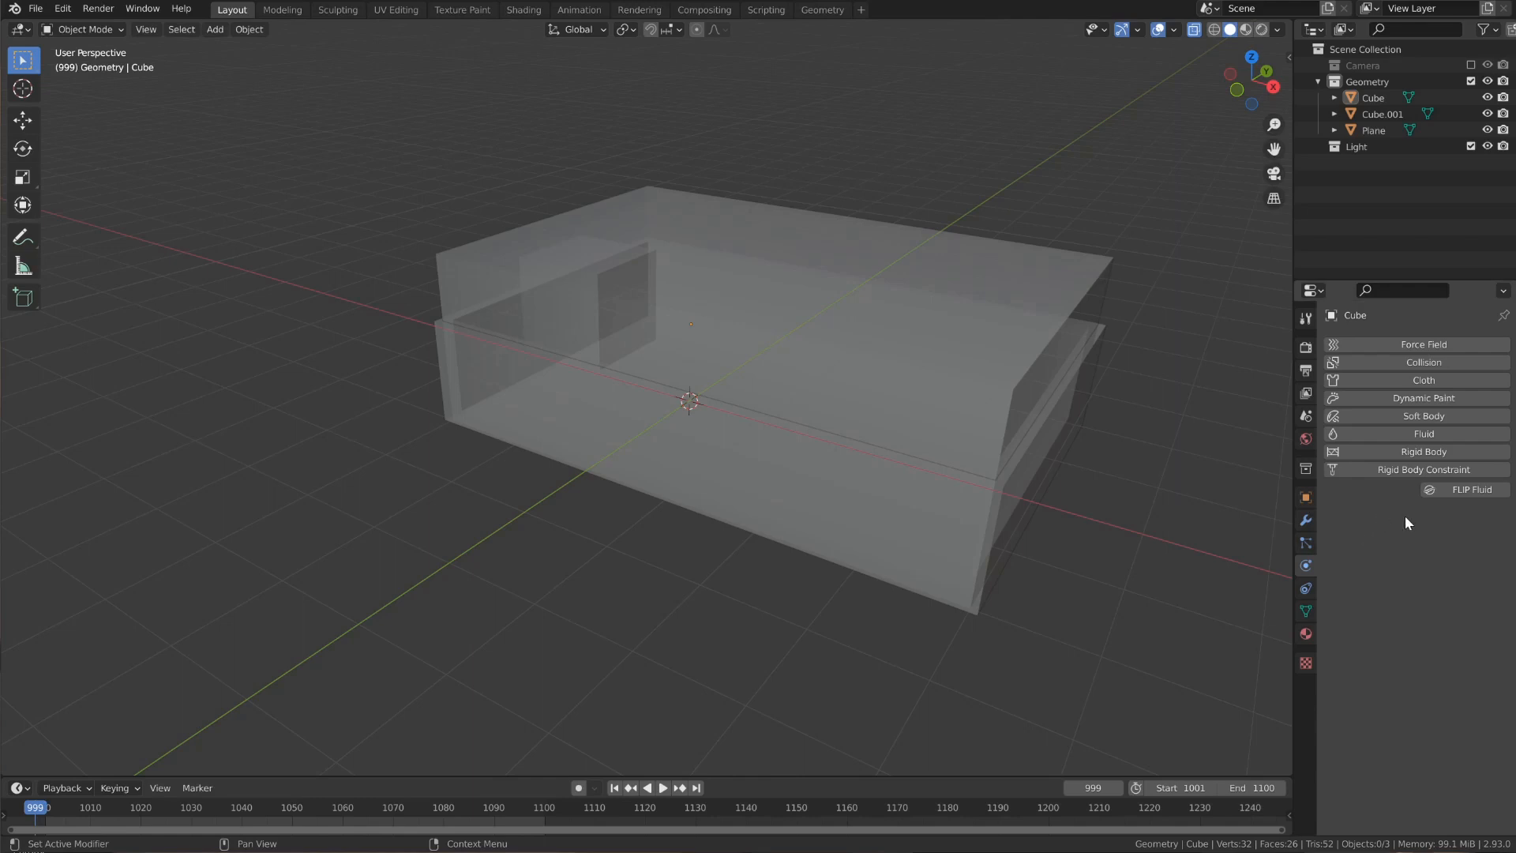
{"action": "mouse_move", "coordinate": [1474, 507]}
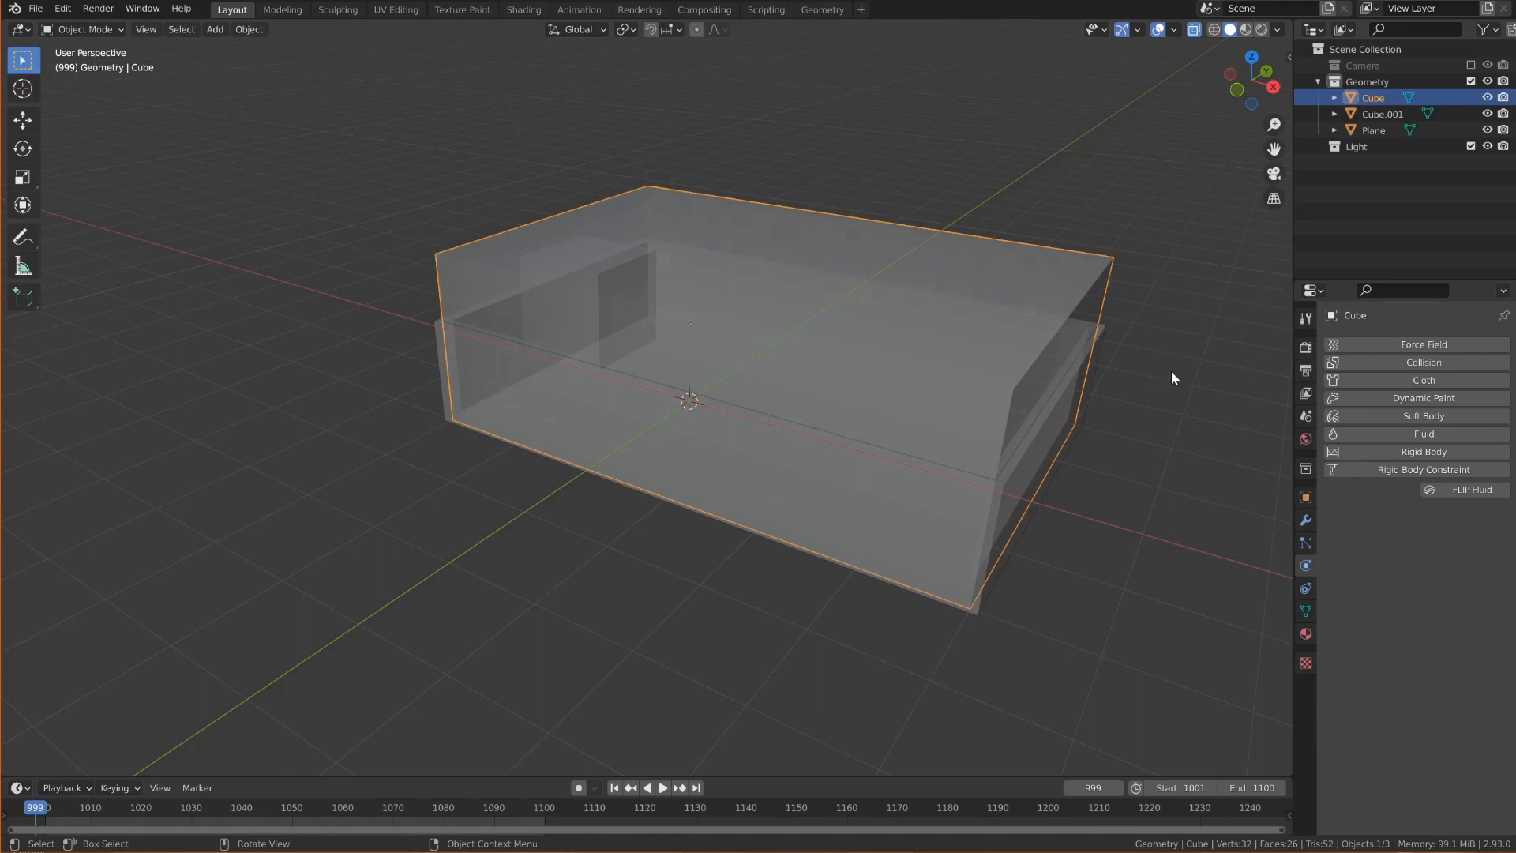
Make the outer box Cube a FLIP Fluid domain and expand its Fluid Surface settings
{"action": "left_click", "coordinate": [1471, 490]}
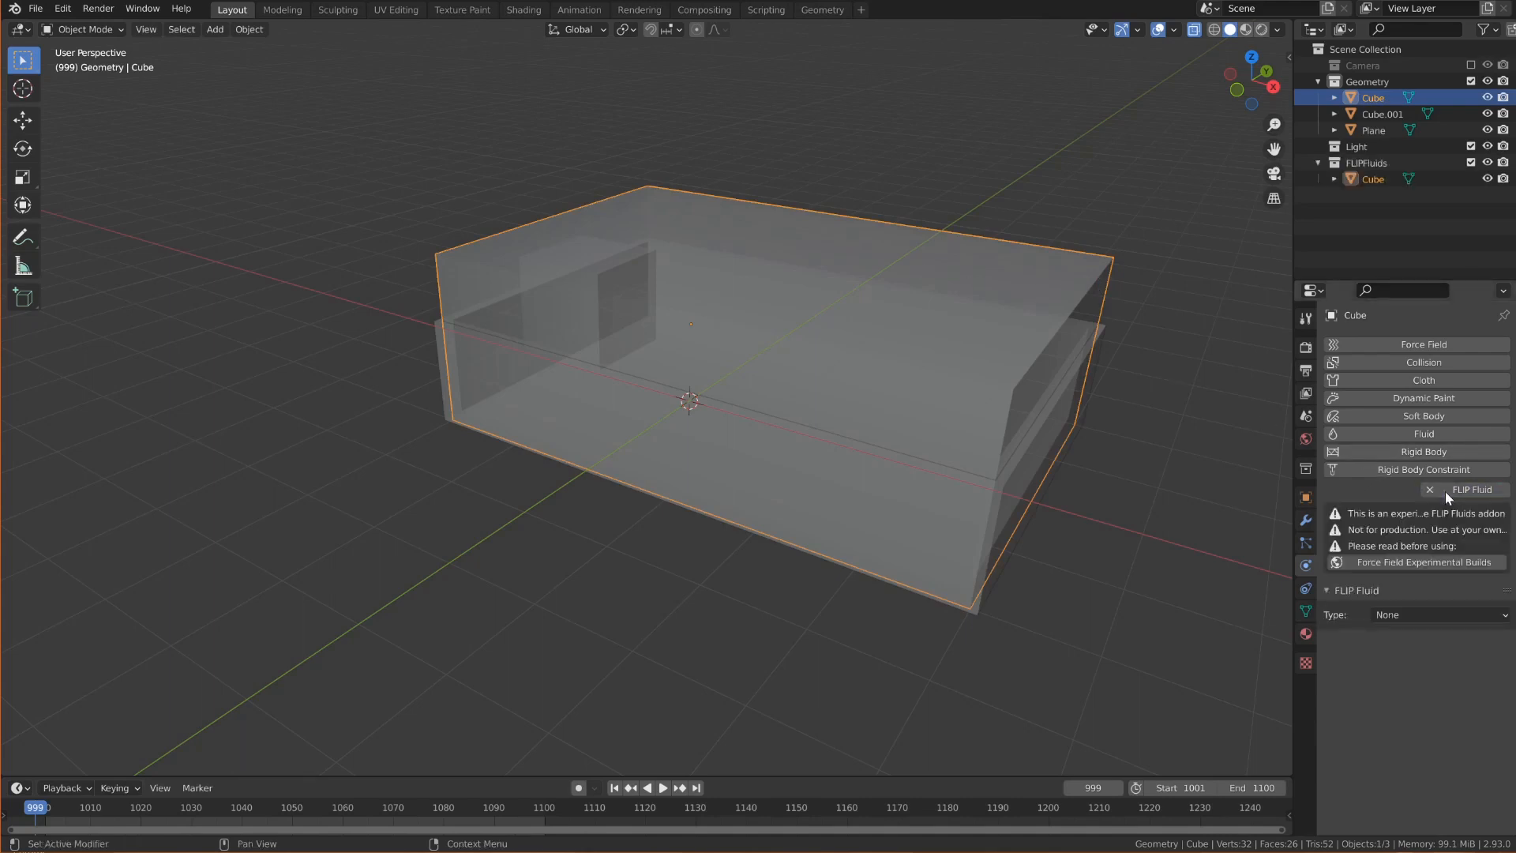
{"action": "left_click", "coordinate": [1438, 614]}
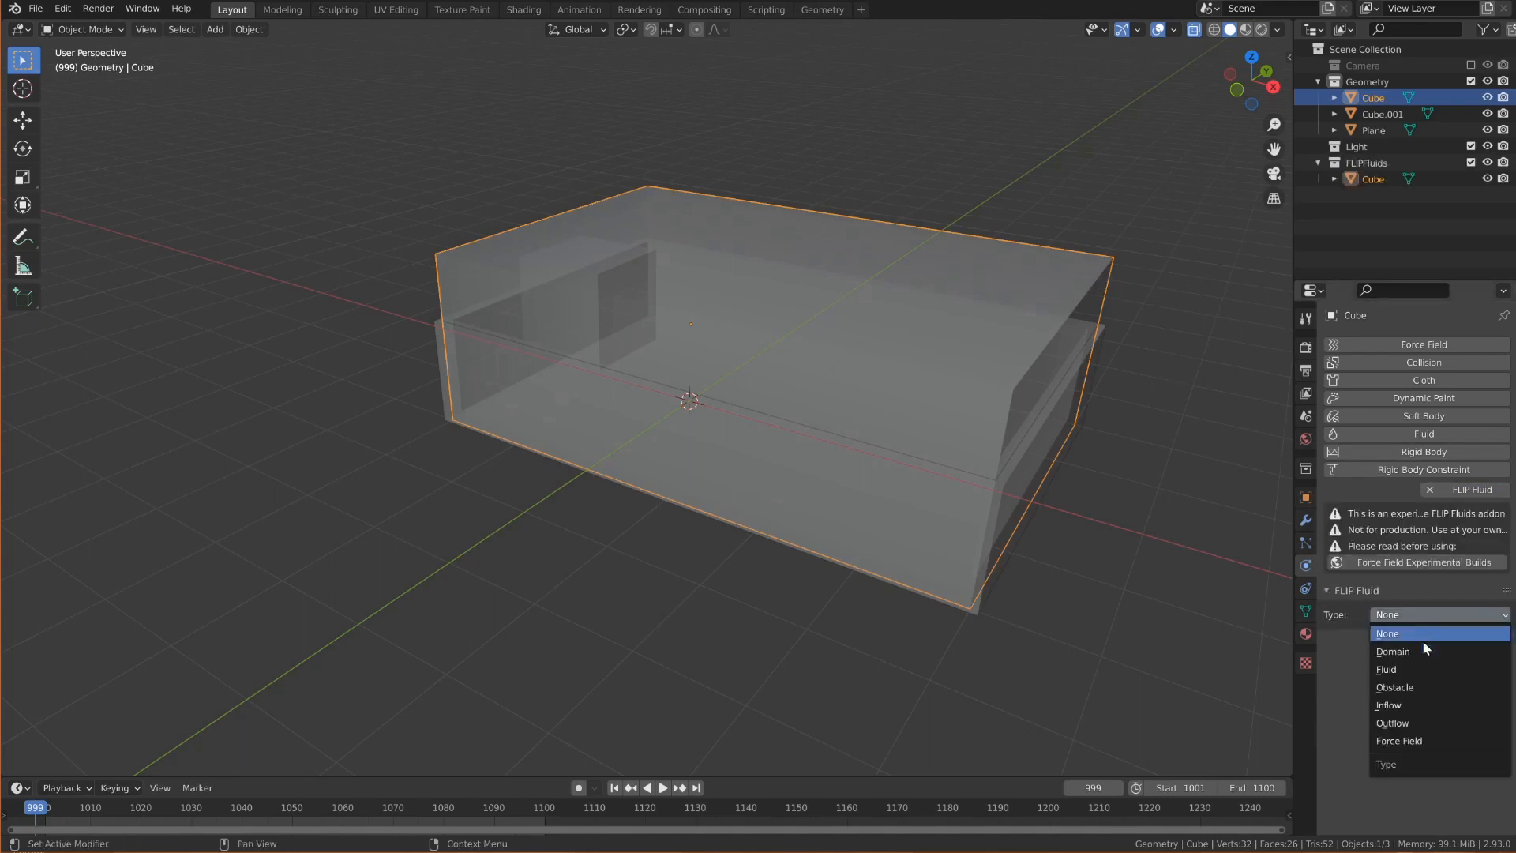
{"action": "left_click", "coordinate": [1392, 651]}
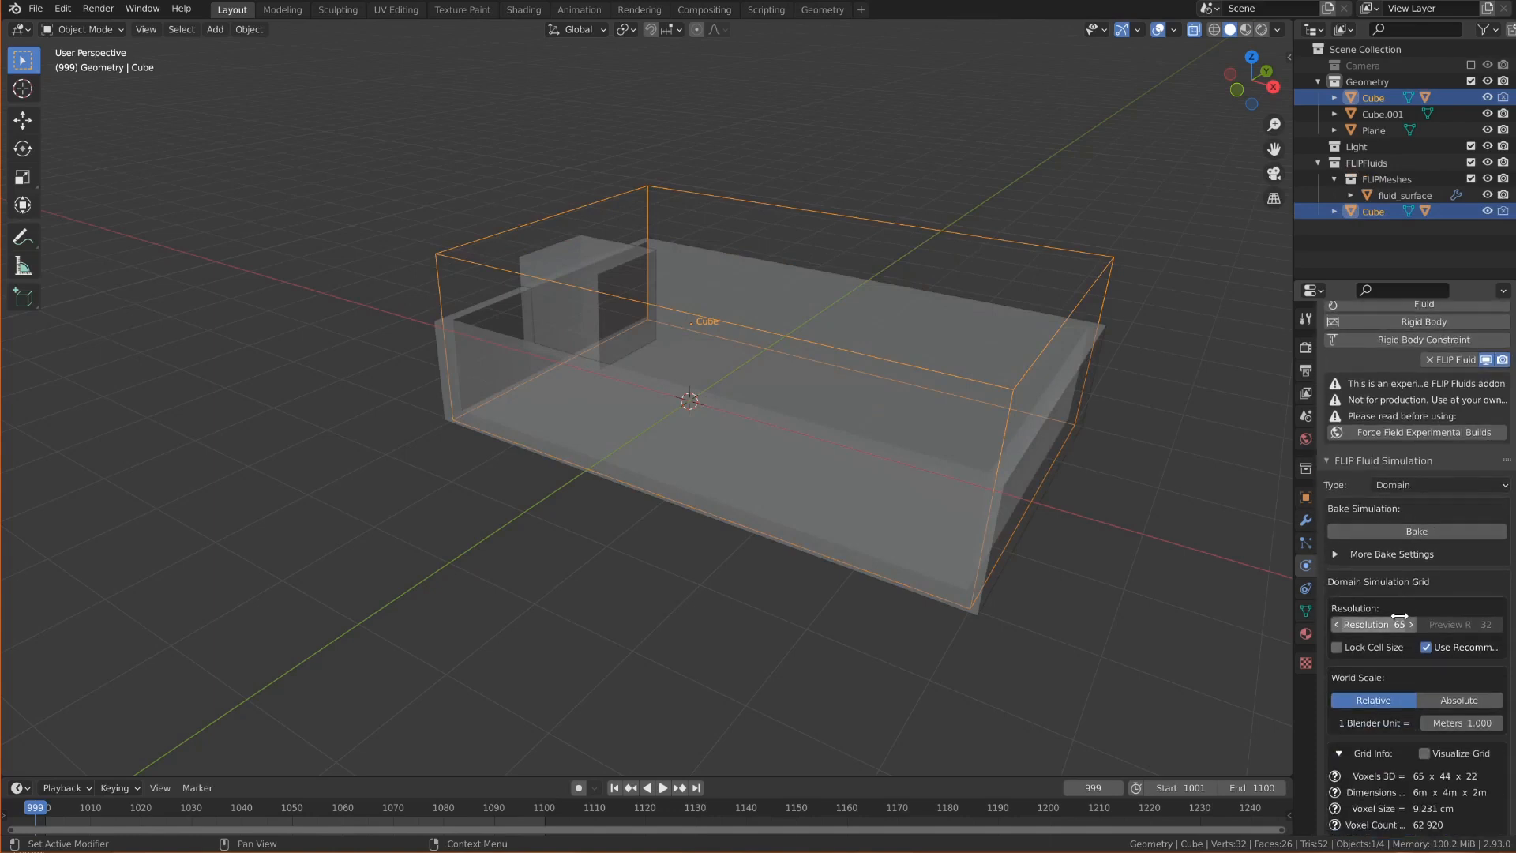
{"action": "scroll", "scroll_direction": "down", "scroll_amount": 3}
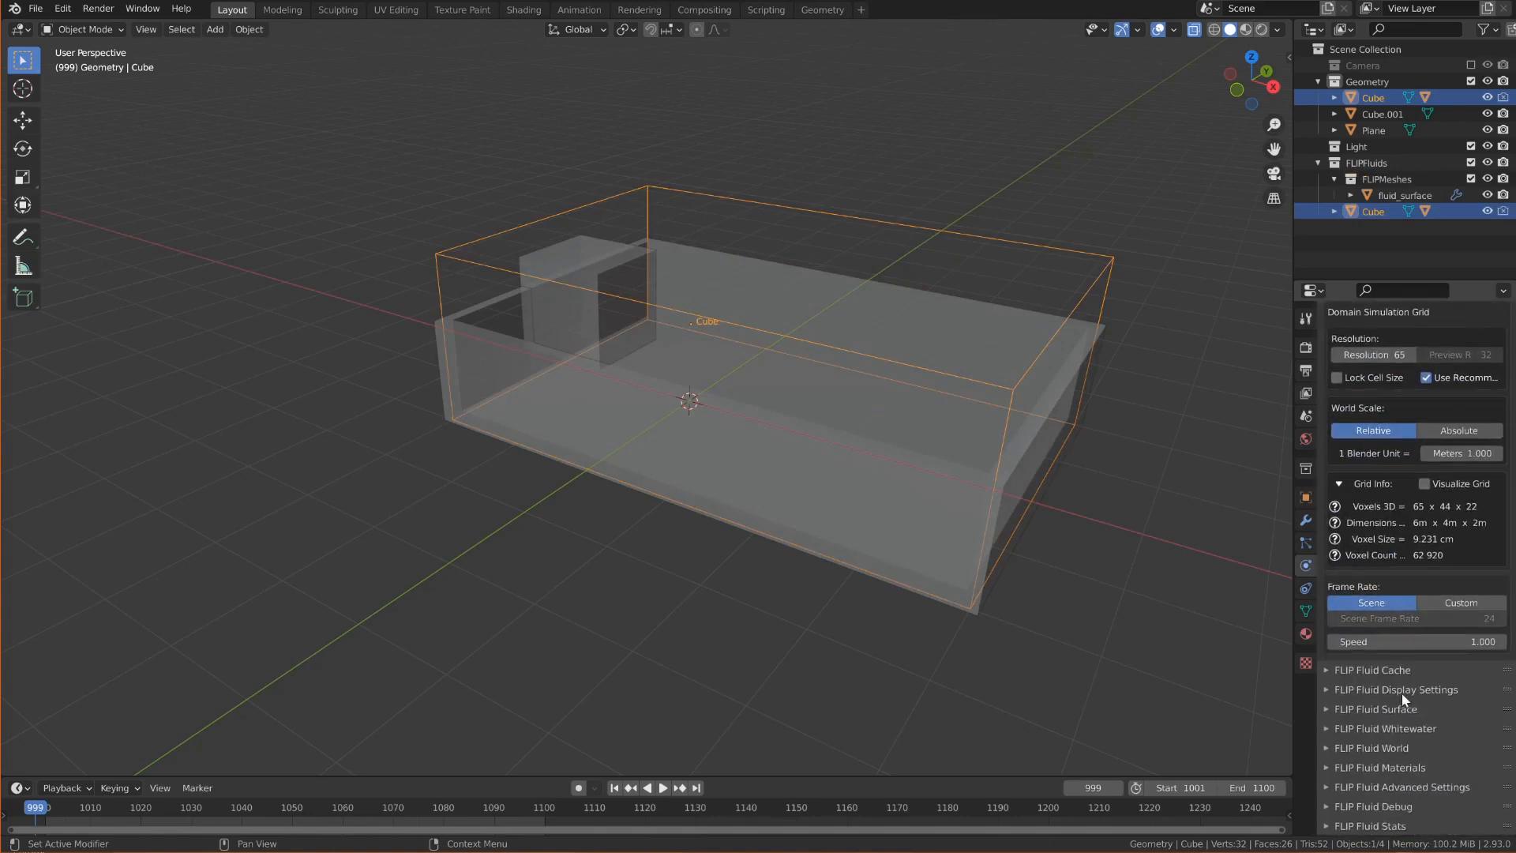
{"action": "left_click", "coordinate": [1378, 709]}
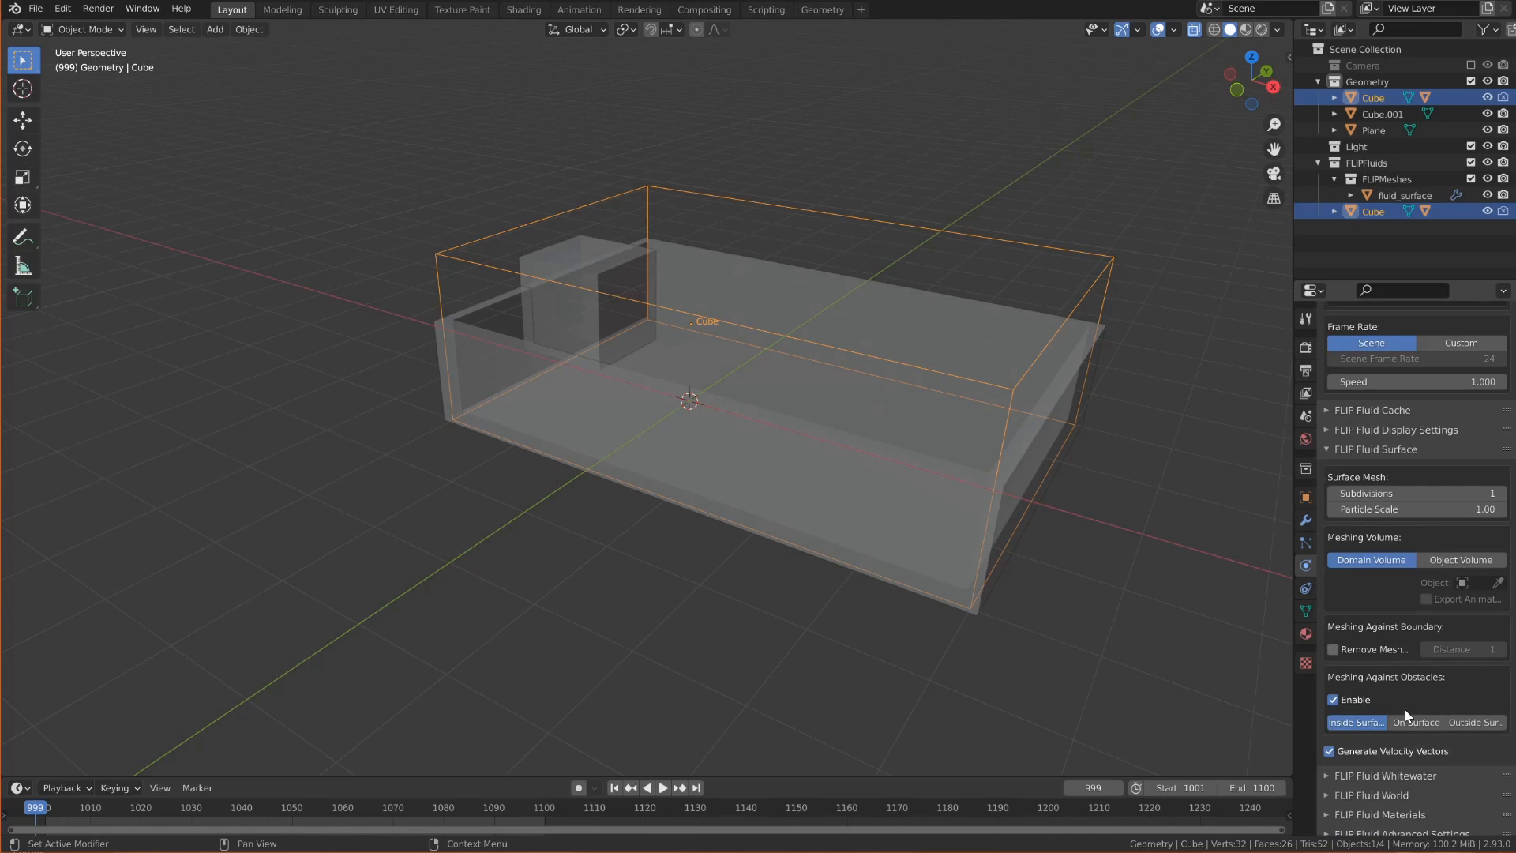
{"action": "scroll", "scroll_direction": "down", "scroll_amount": 3}
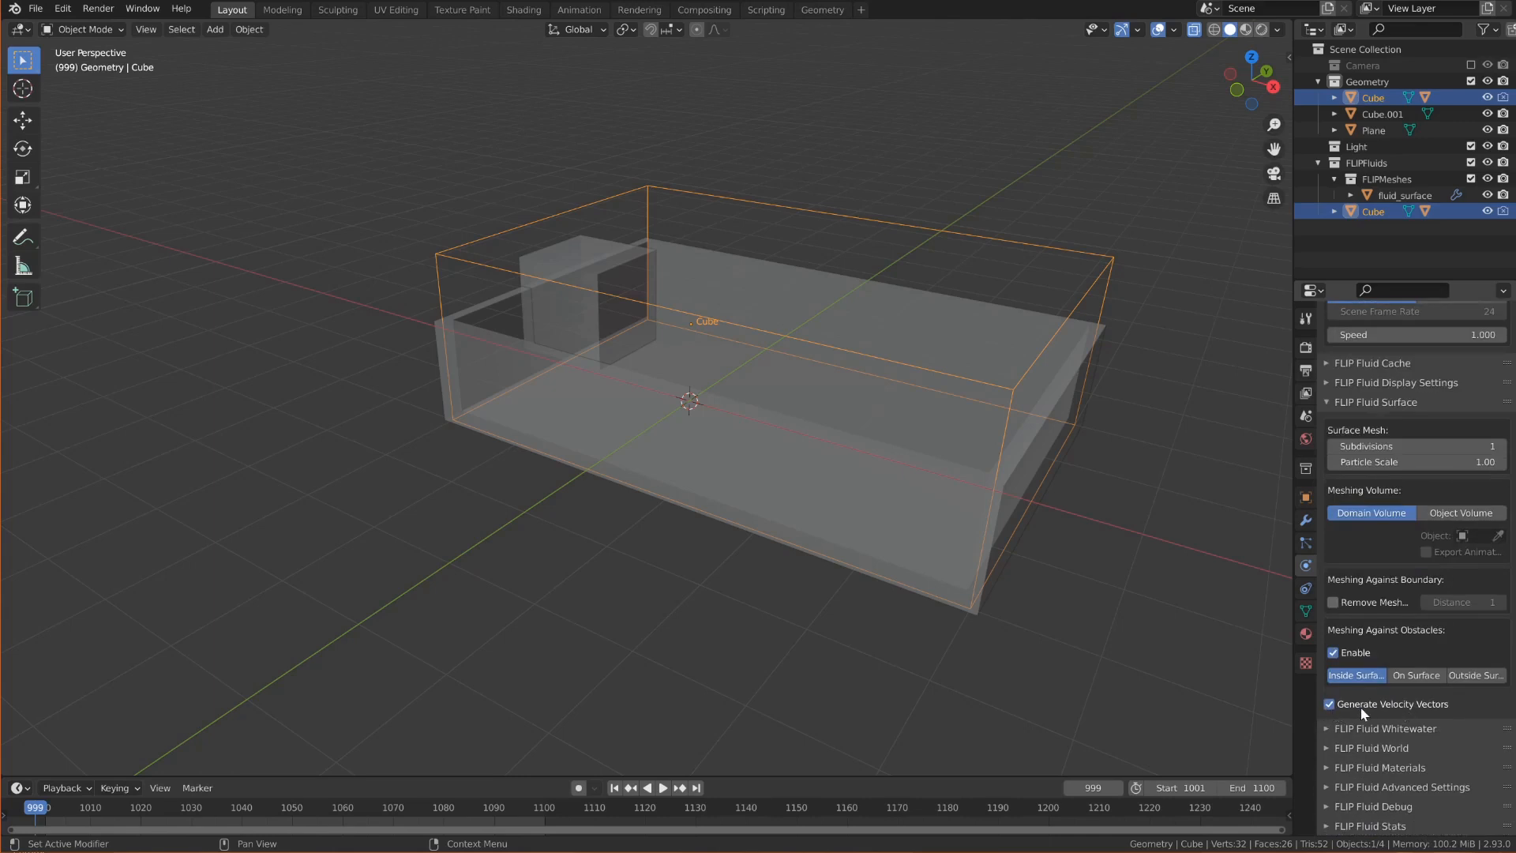
{"action": "mouse_move", "coordinate": [1404, 709]}
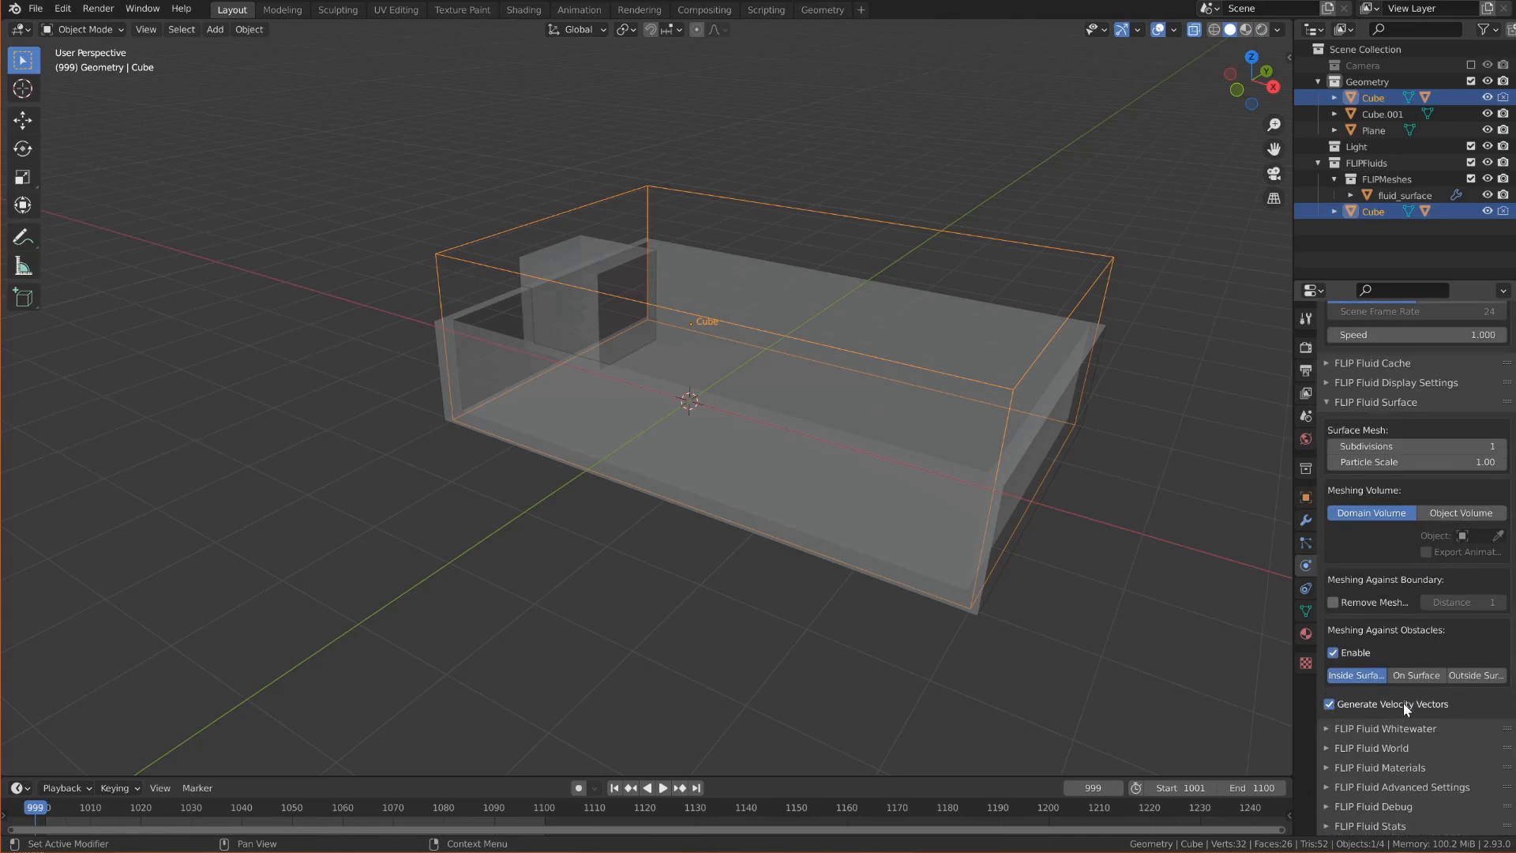
{"action": "mouse_move", "coordinate": [1392, 704]}
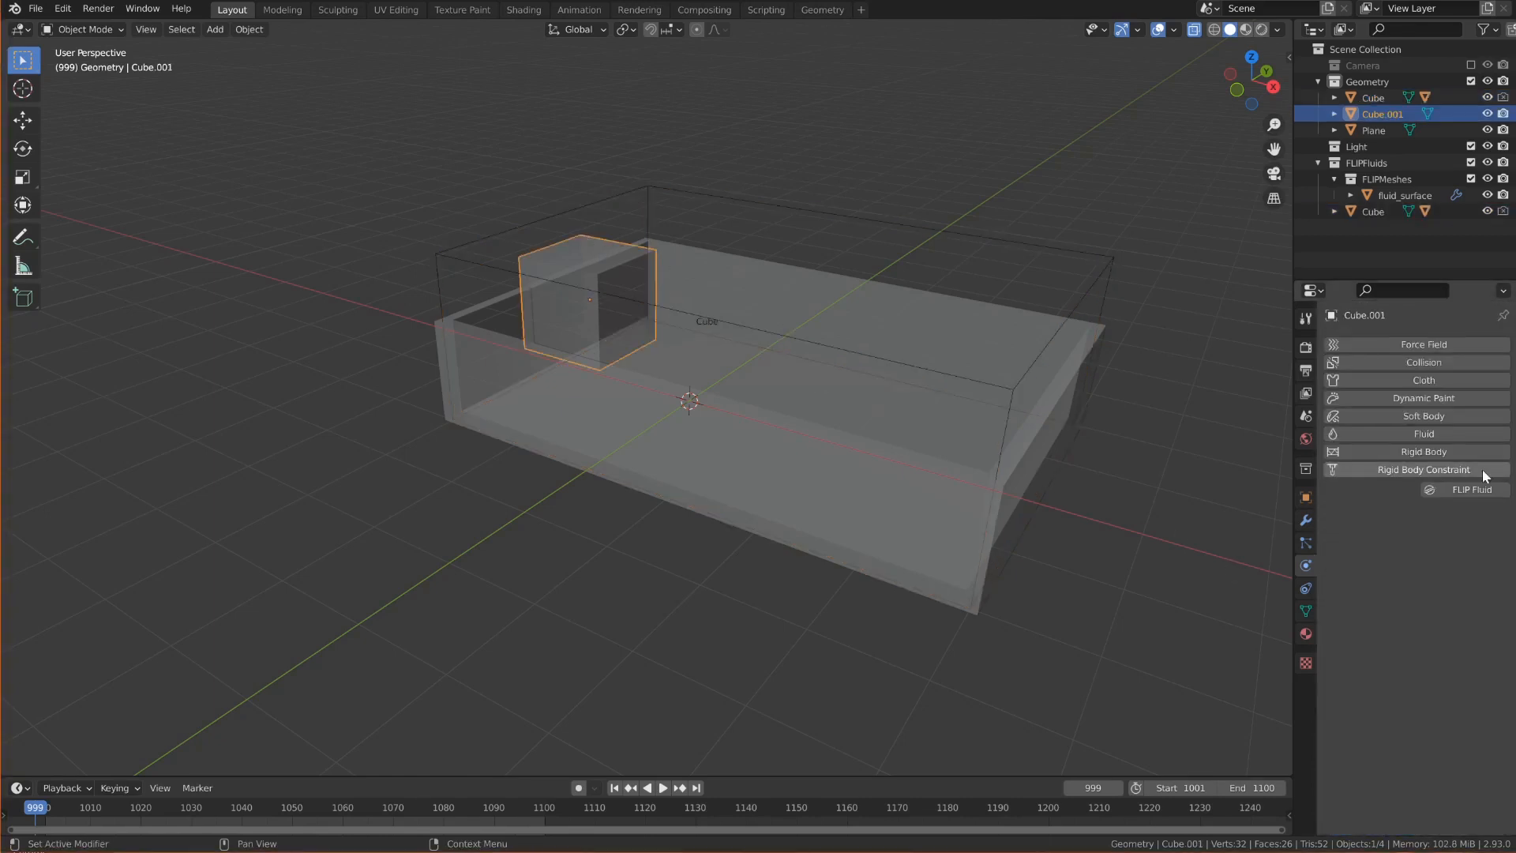
Add FLIP Fluid physics to Cube.001 as an Inflow, then reselect the domain Cube
{"action": "left_click", "coordinate": [1471, 488]}
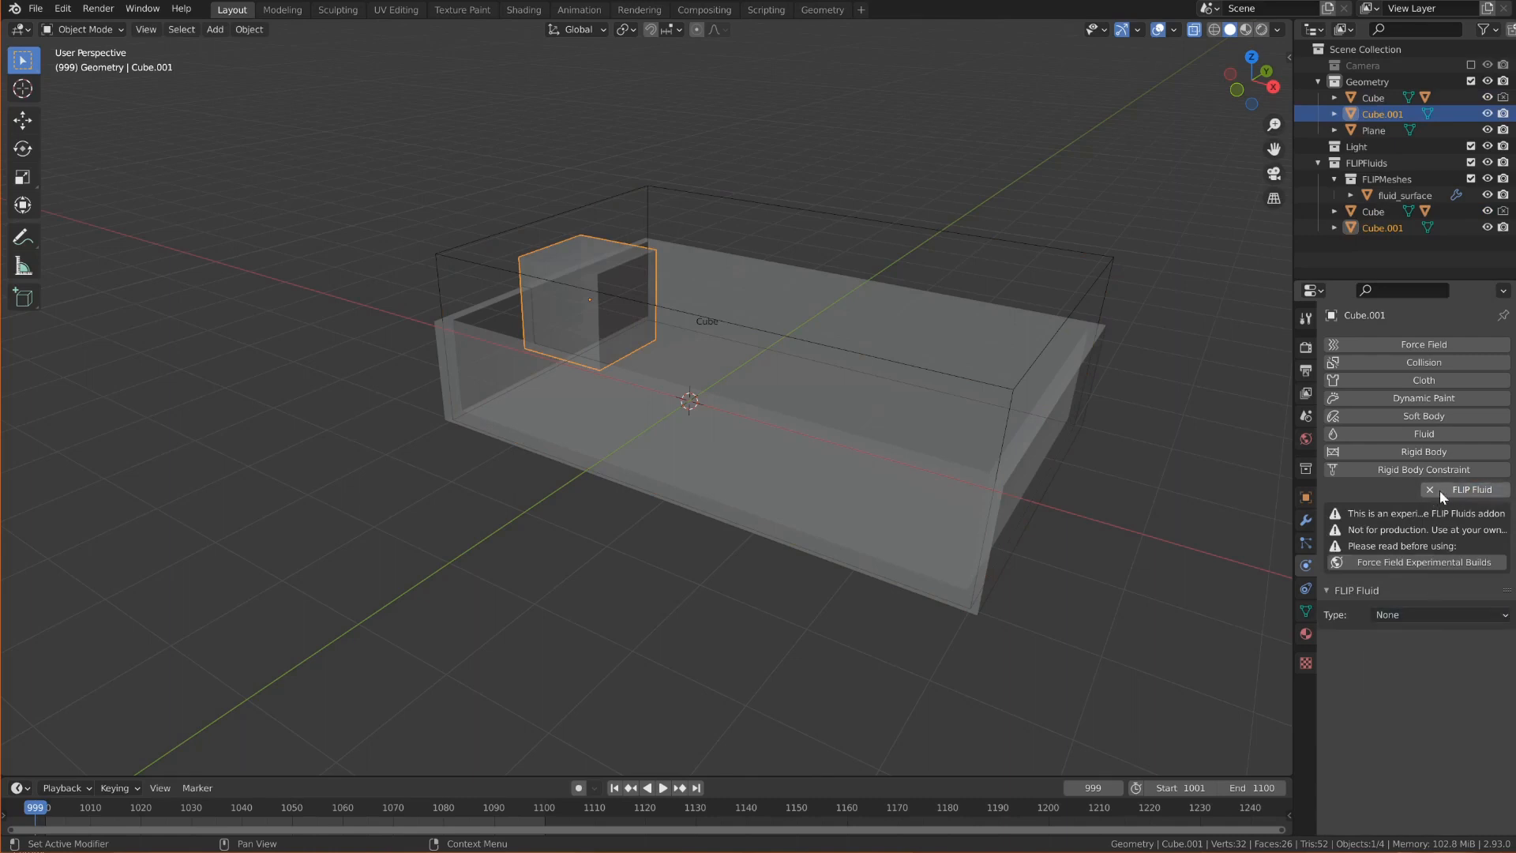
{"action": "left_click", "coordinate": [1438, 615]}
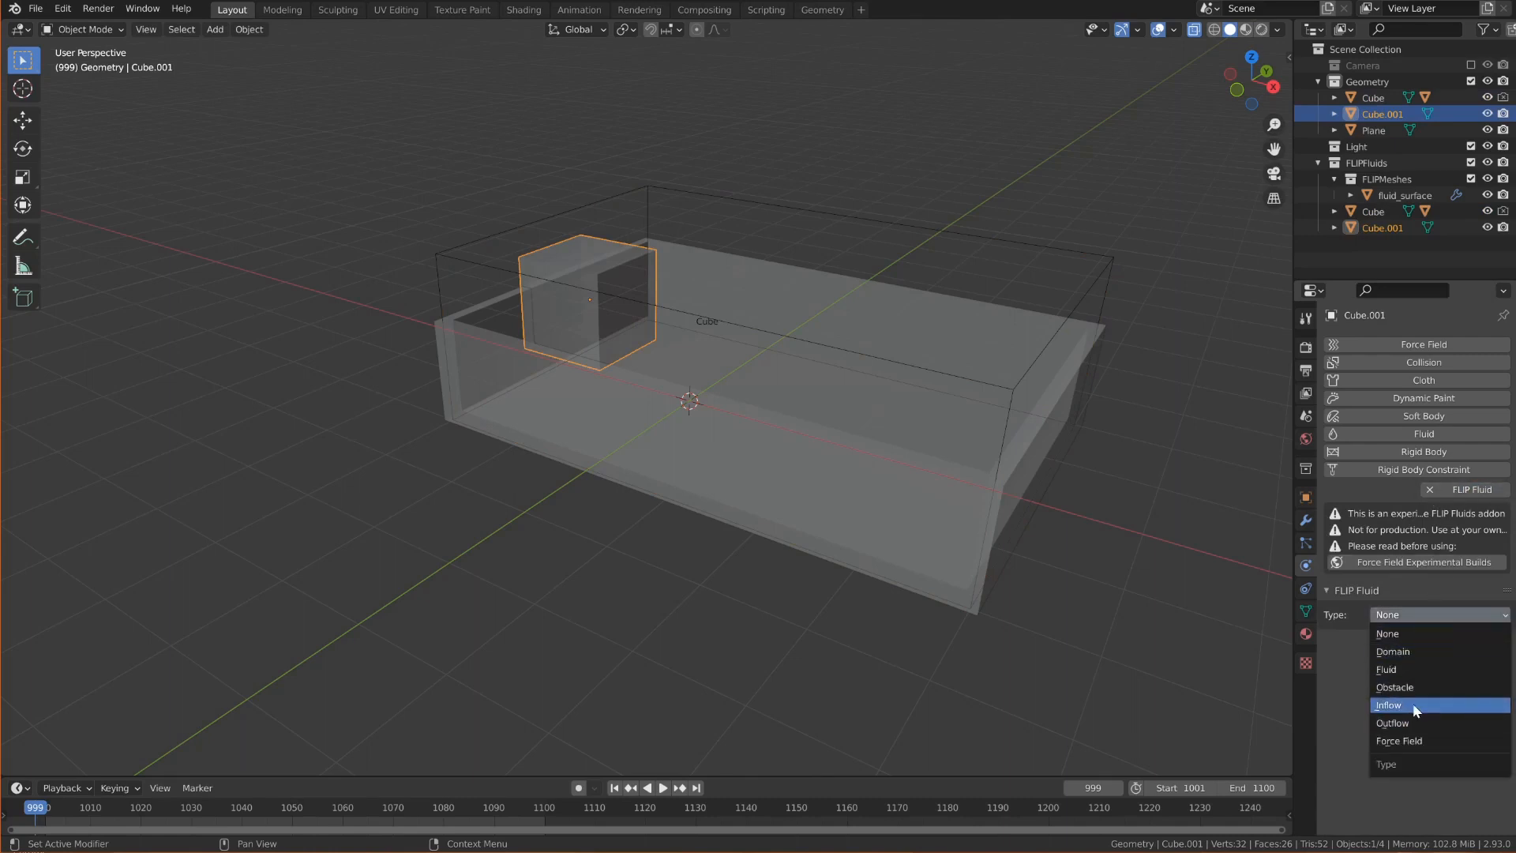
{"action": "left_click", "coordinate": [1388, 705]}
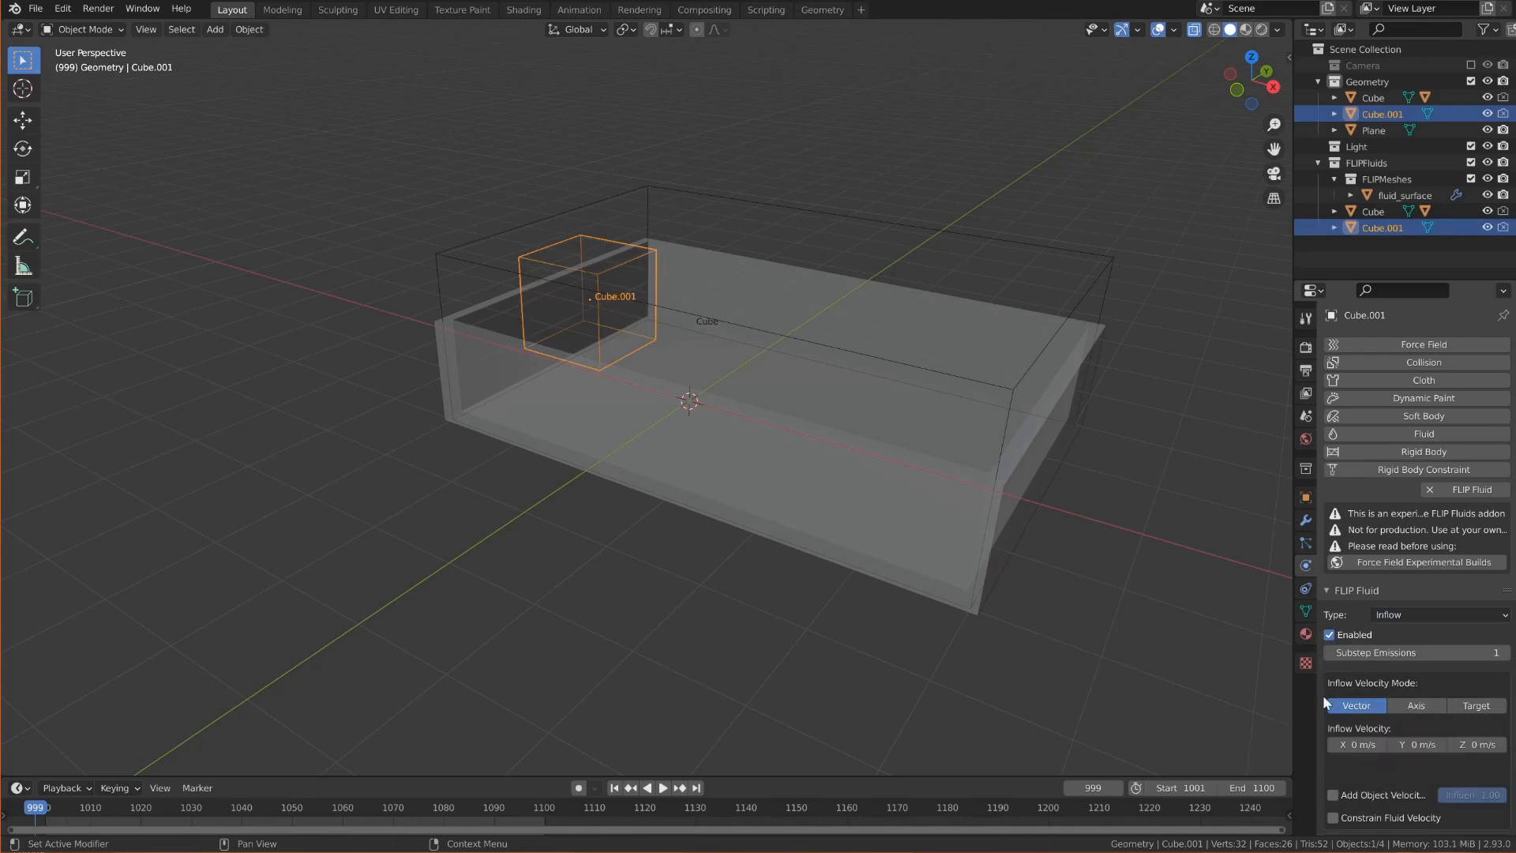
{"action": "mouse_move", "coordinate": [1118, 542]}
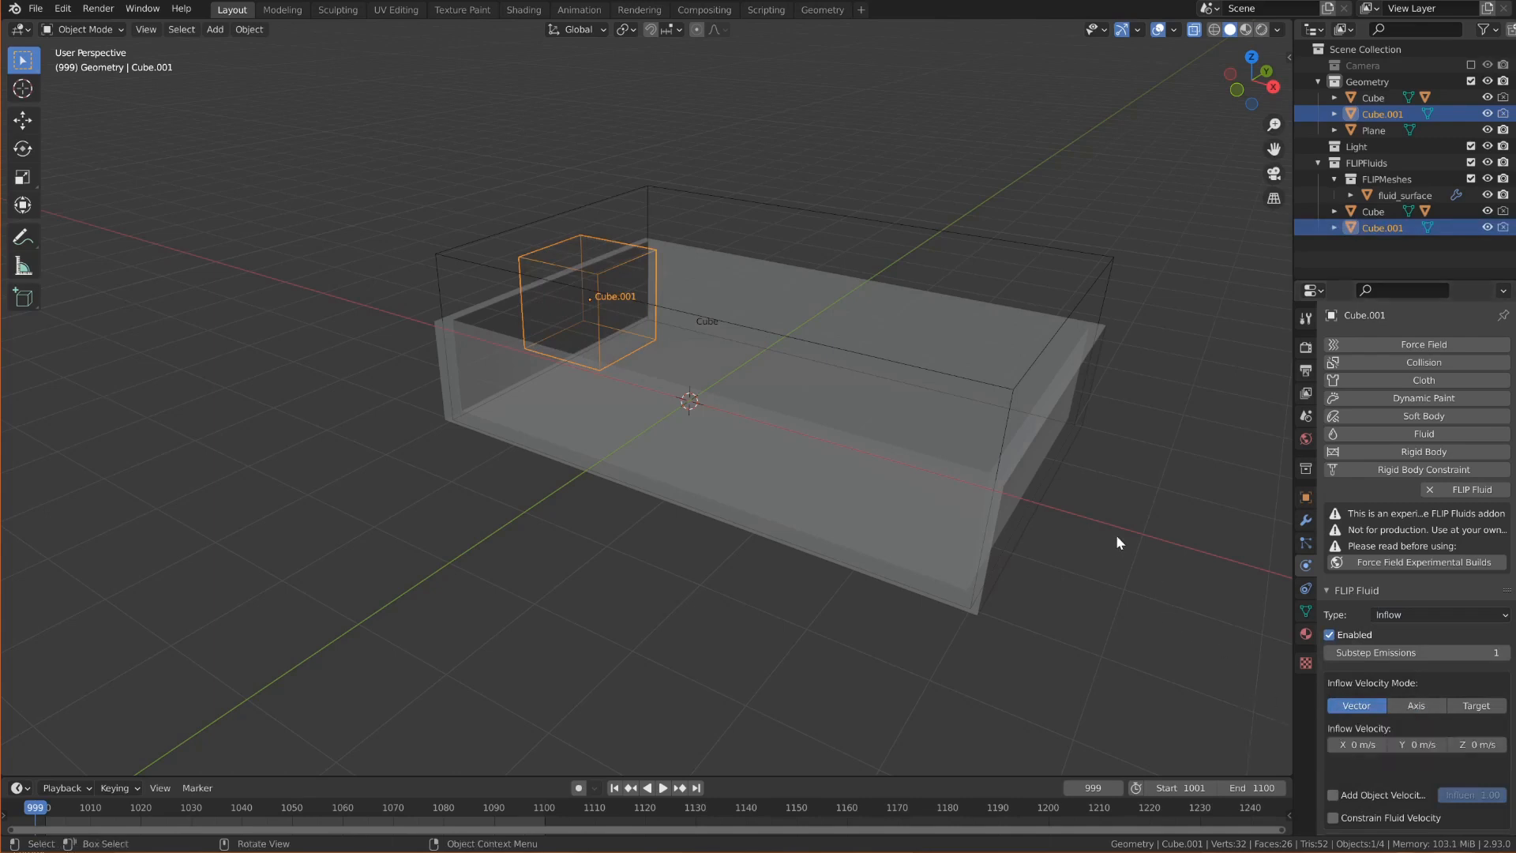
{"action": "mouse_move", "coordinate": [1012, 395]}
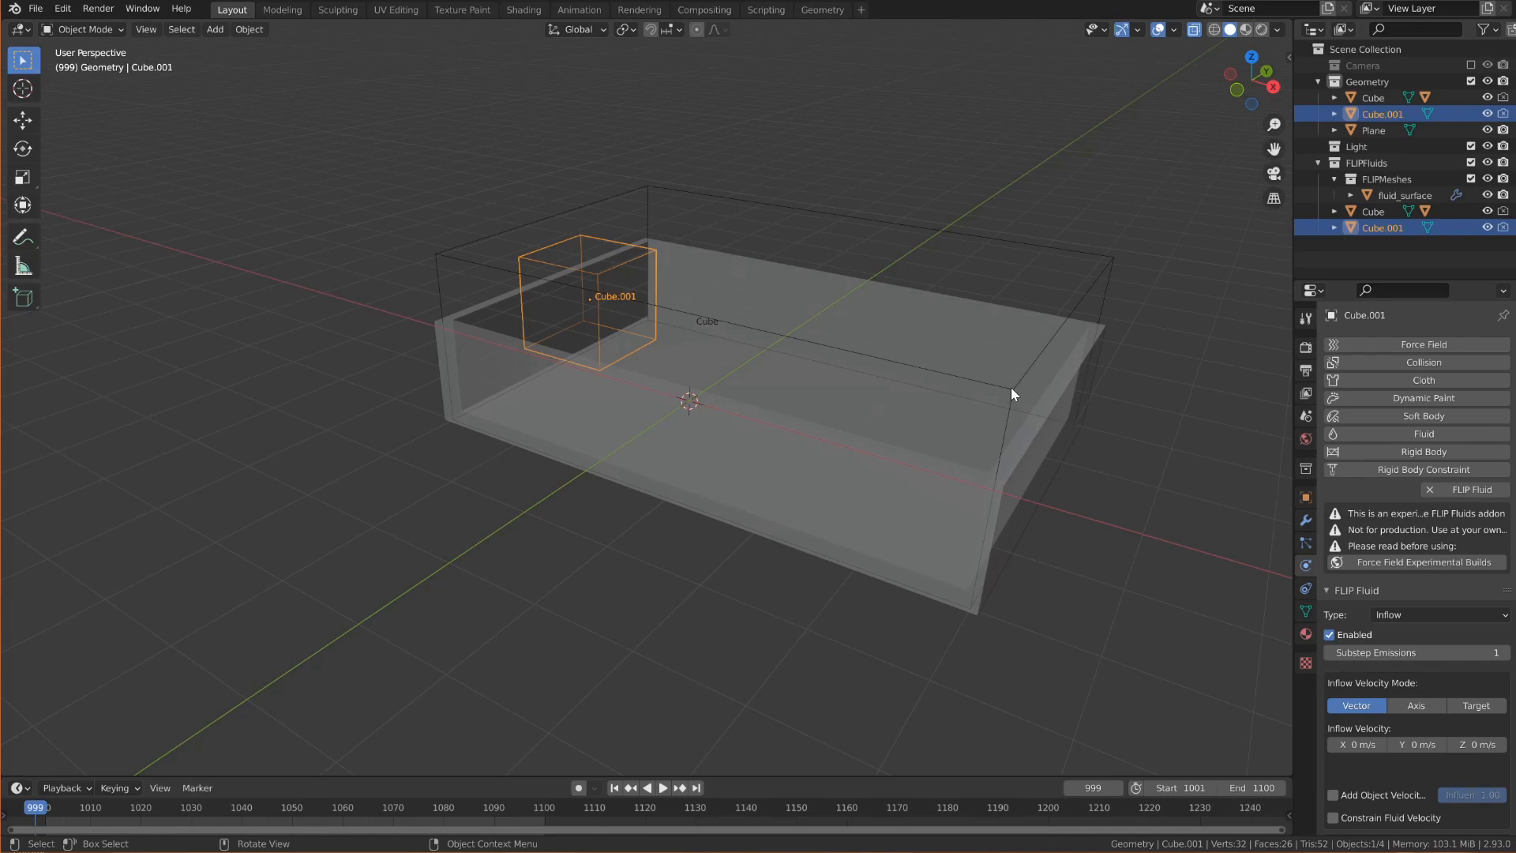
{"action": "left_click", "coordinate": [1372, 97]}
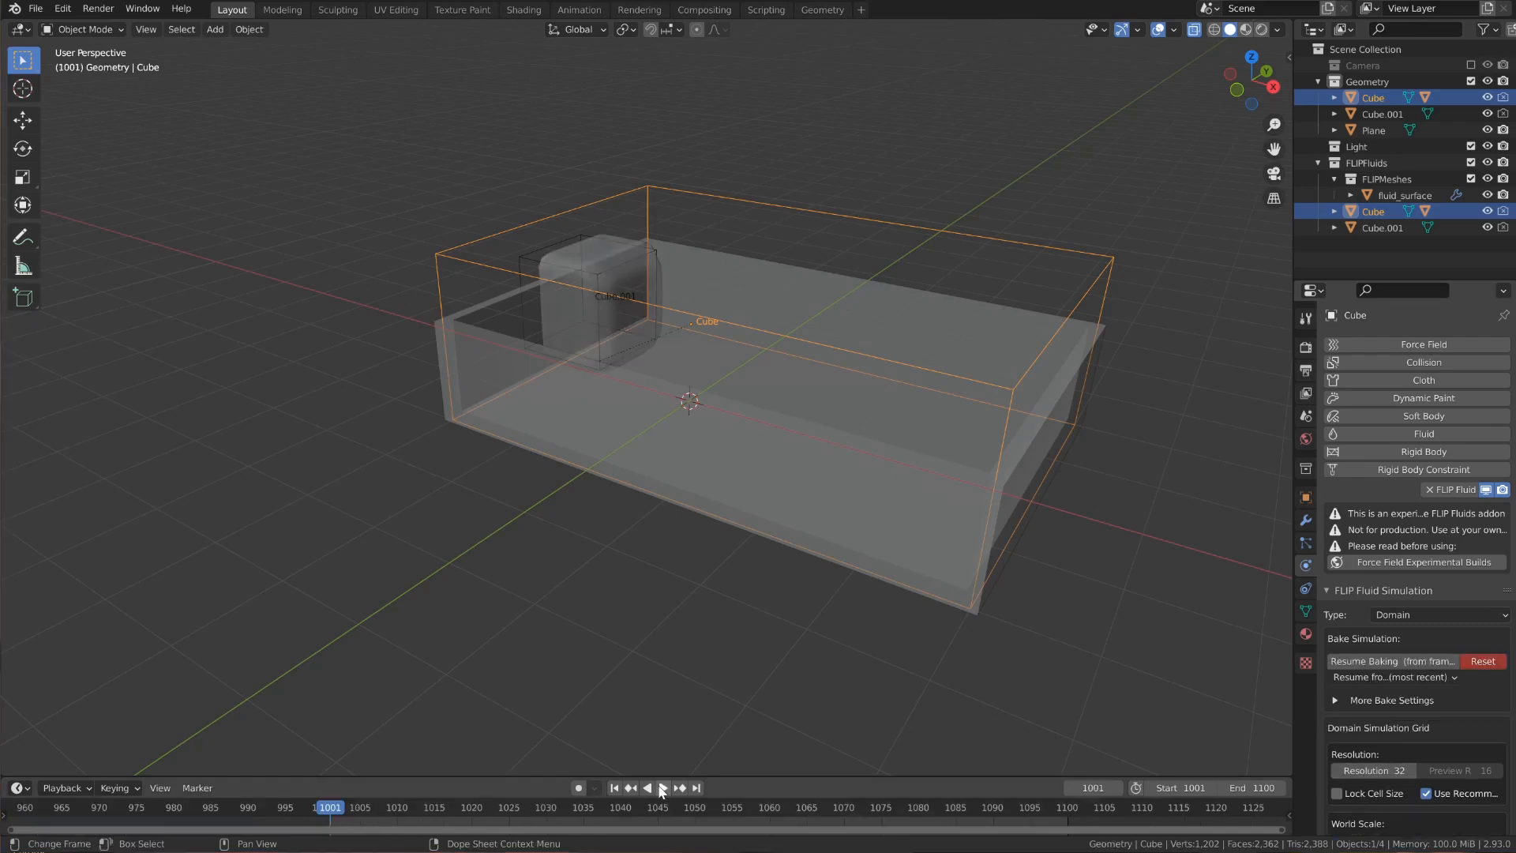
Play the baked simulation, stop playback at frame 1070, and switch to the Shading workspace
{"action": "left_click", "coordinate": [663, 787]}
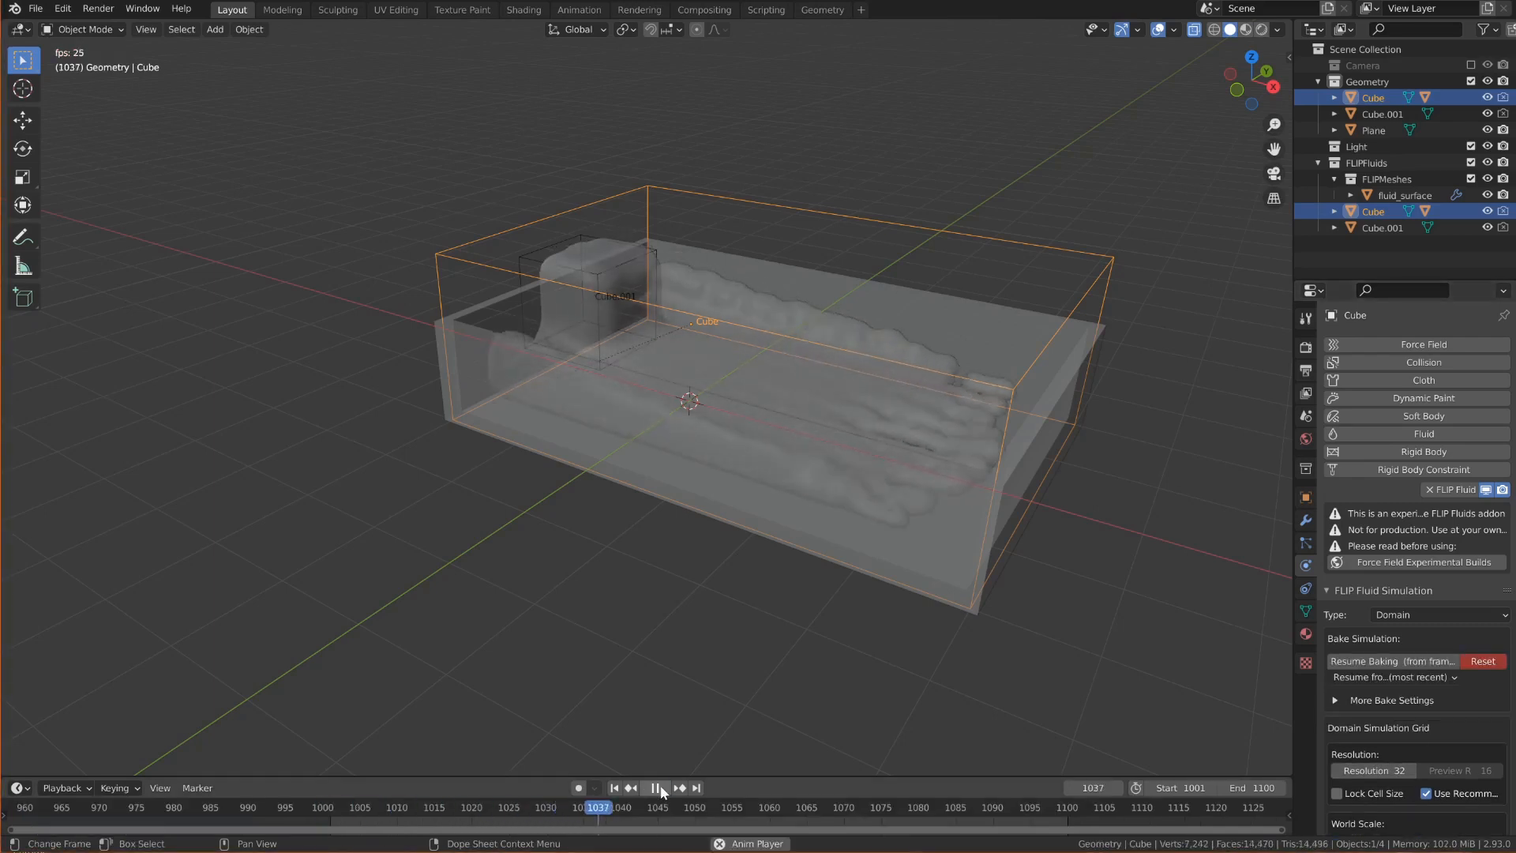
{"action": "left_click", "coordinate": [655, 787]}
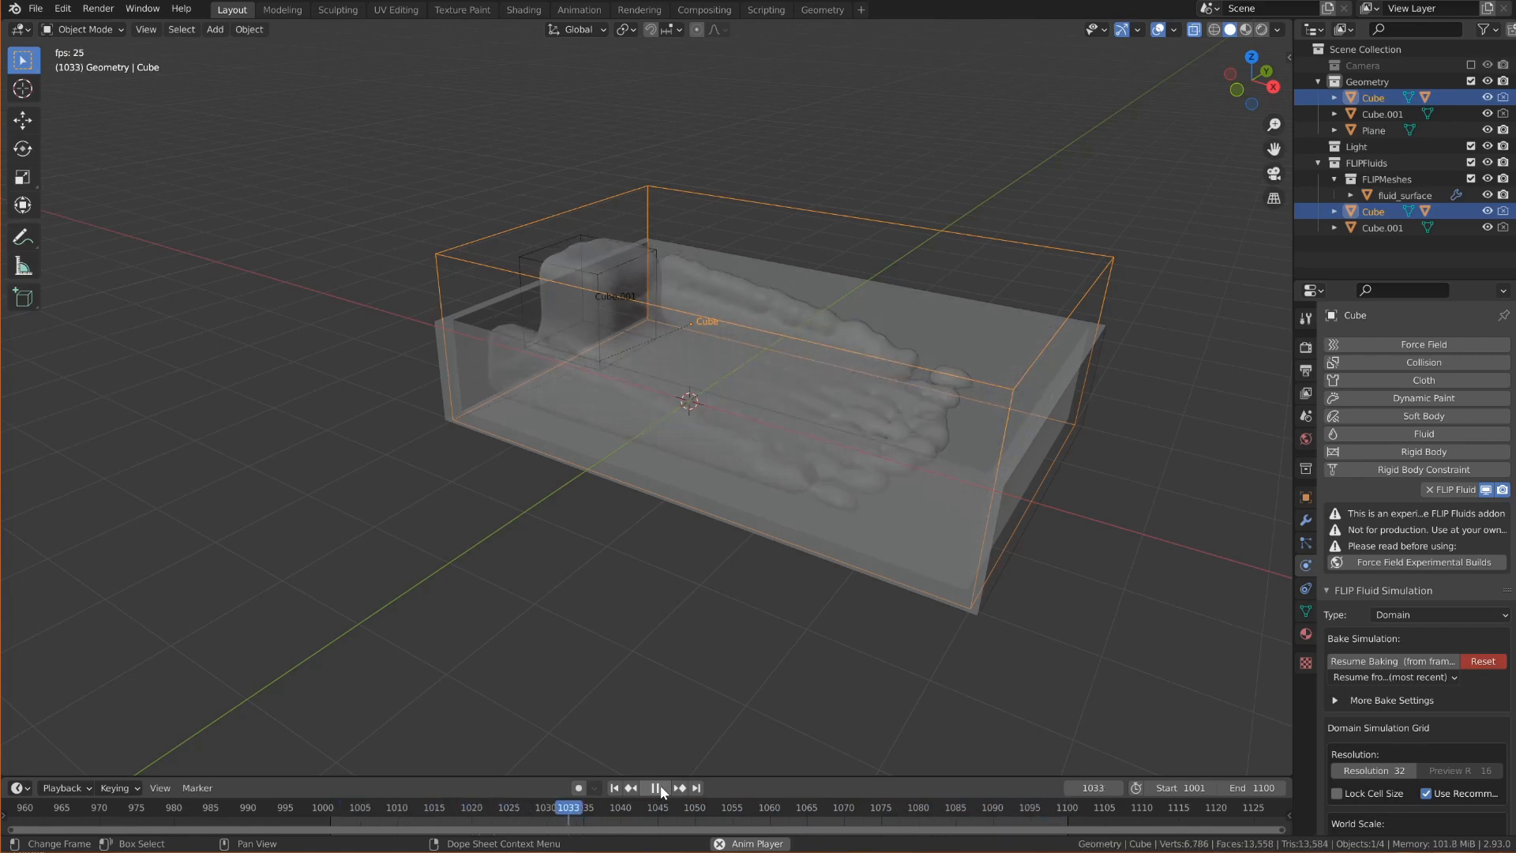
{"action": "left_click", "coordinate": [655, 787]}
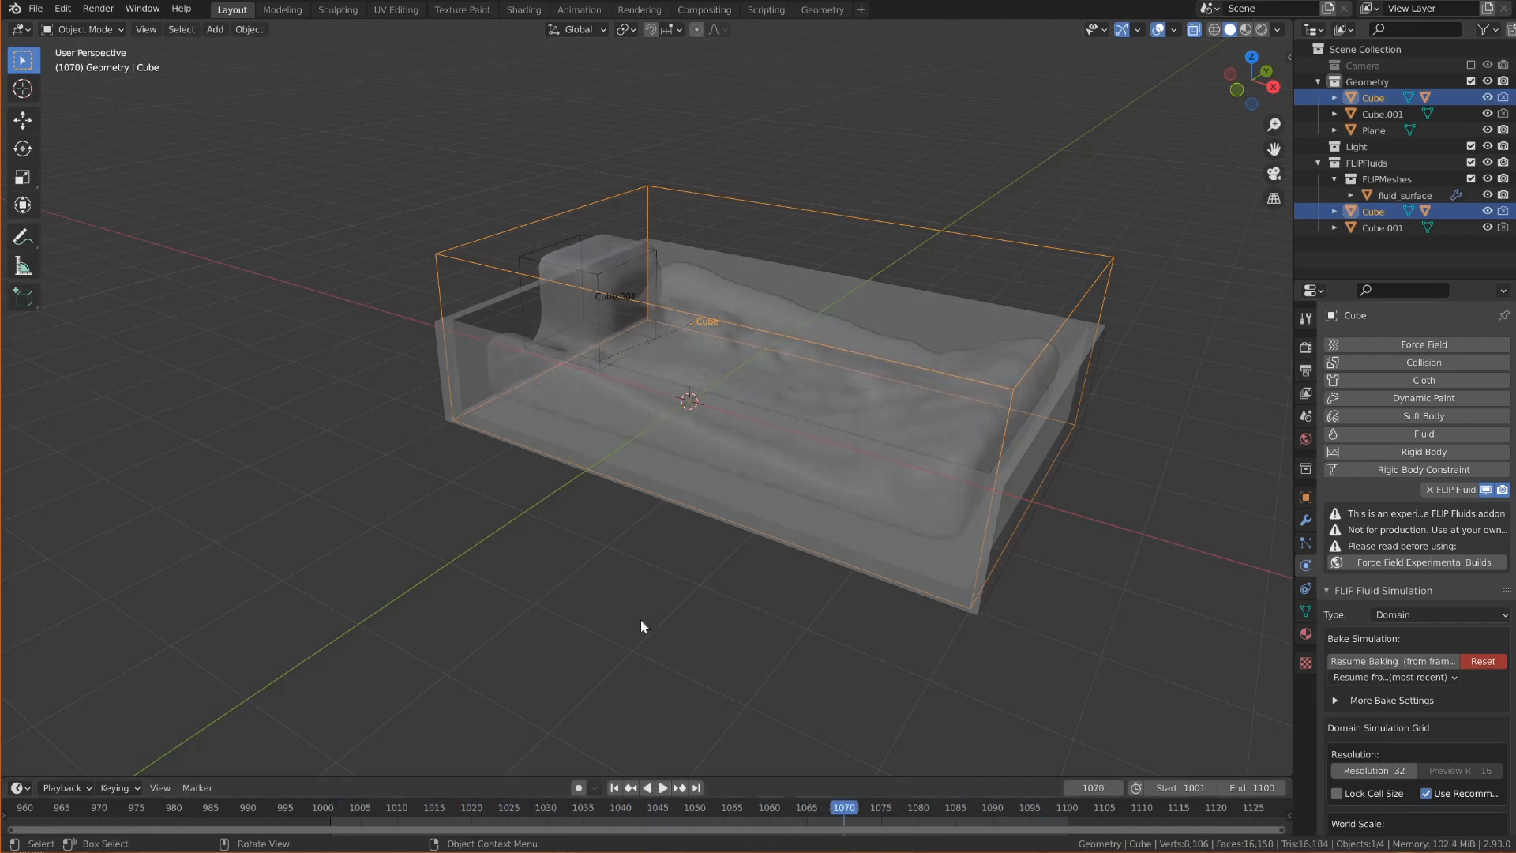
{"action": "left_click", "coordinate": [522, 10]}
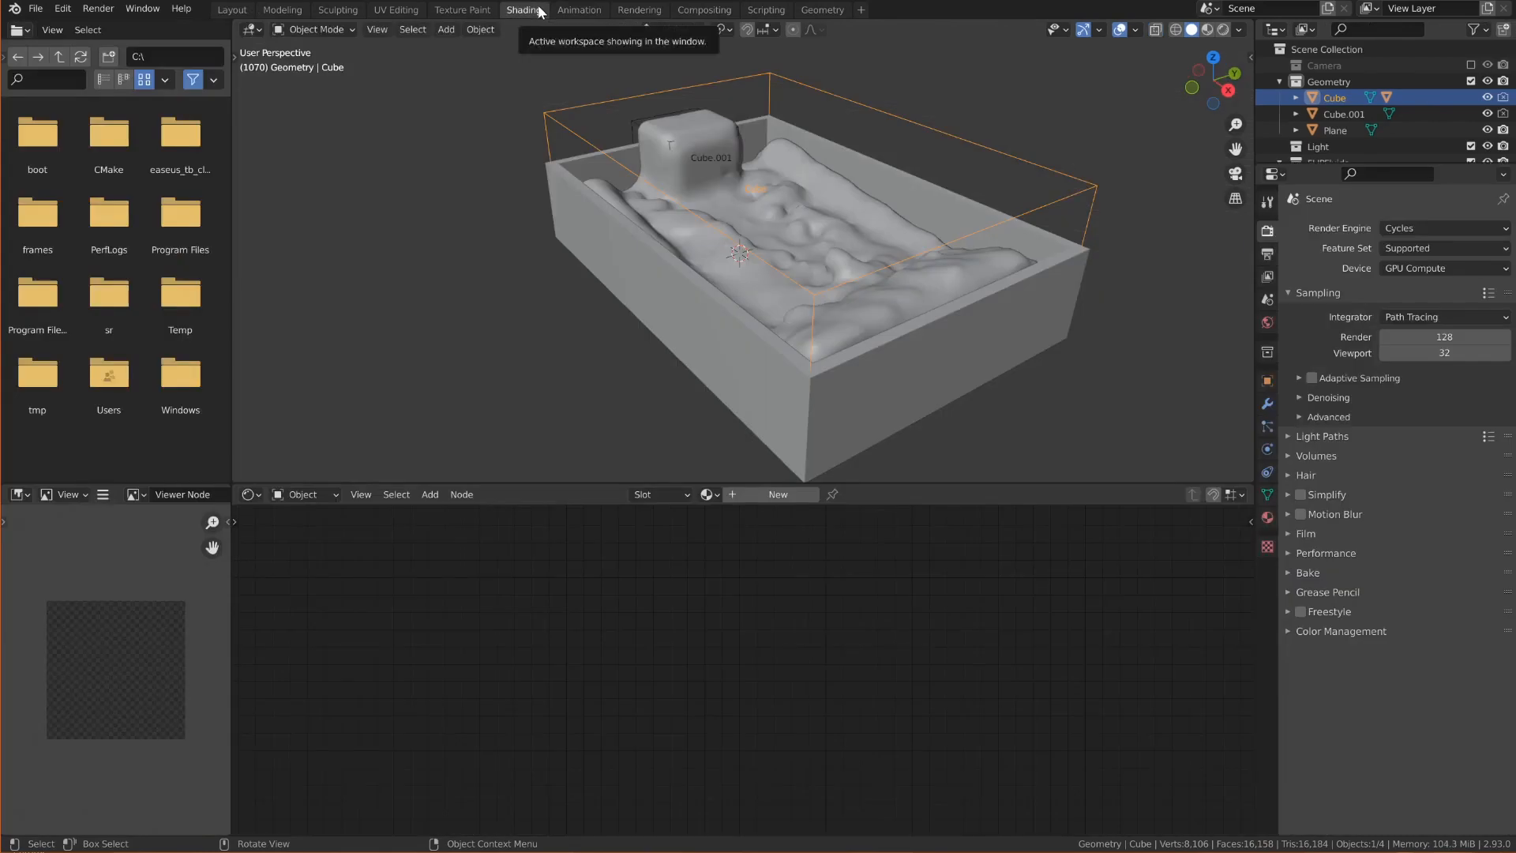
In the Cube's Vortex Manager, set Flow Source to Simulation (FLIP Fluids) and disable Vortex foam
{"action": "left_click", "coordinate": [1267, 520]}
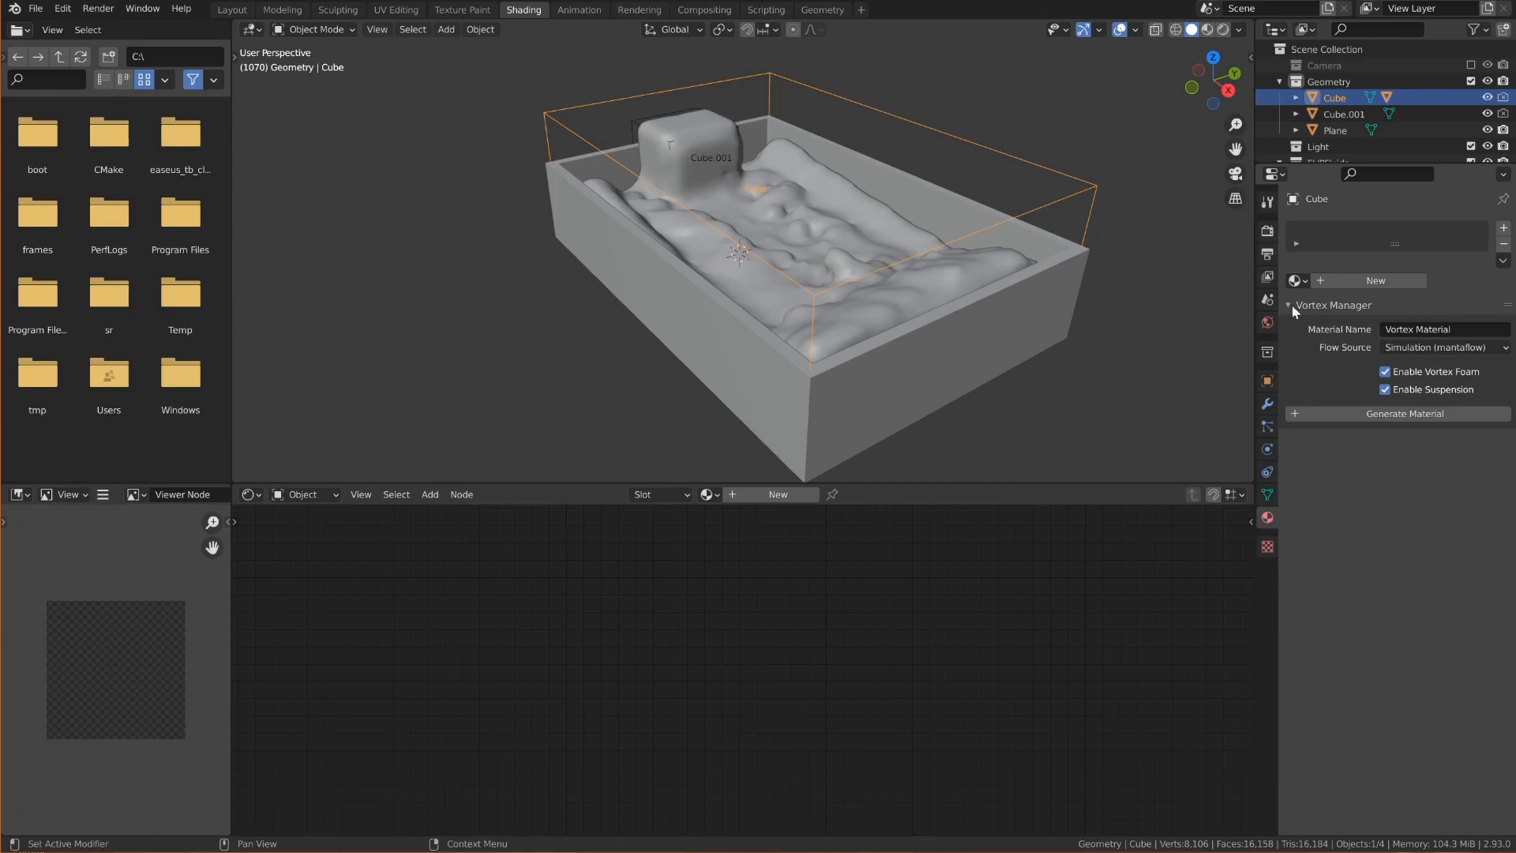
{"action": "mouse_move", "coordinate": [1088, 366]}
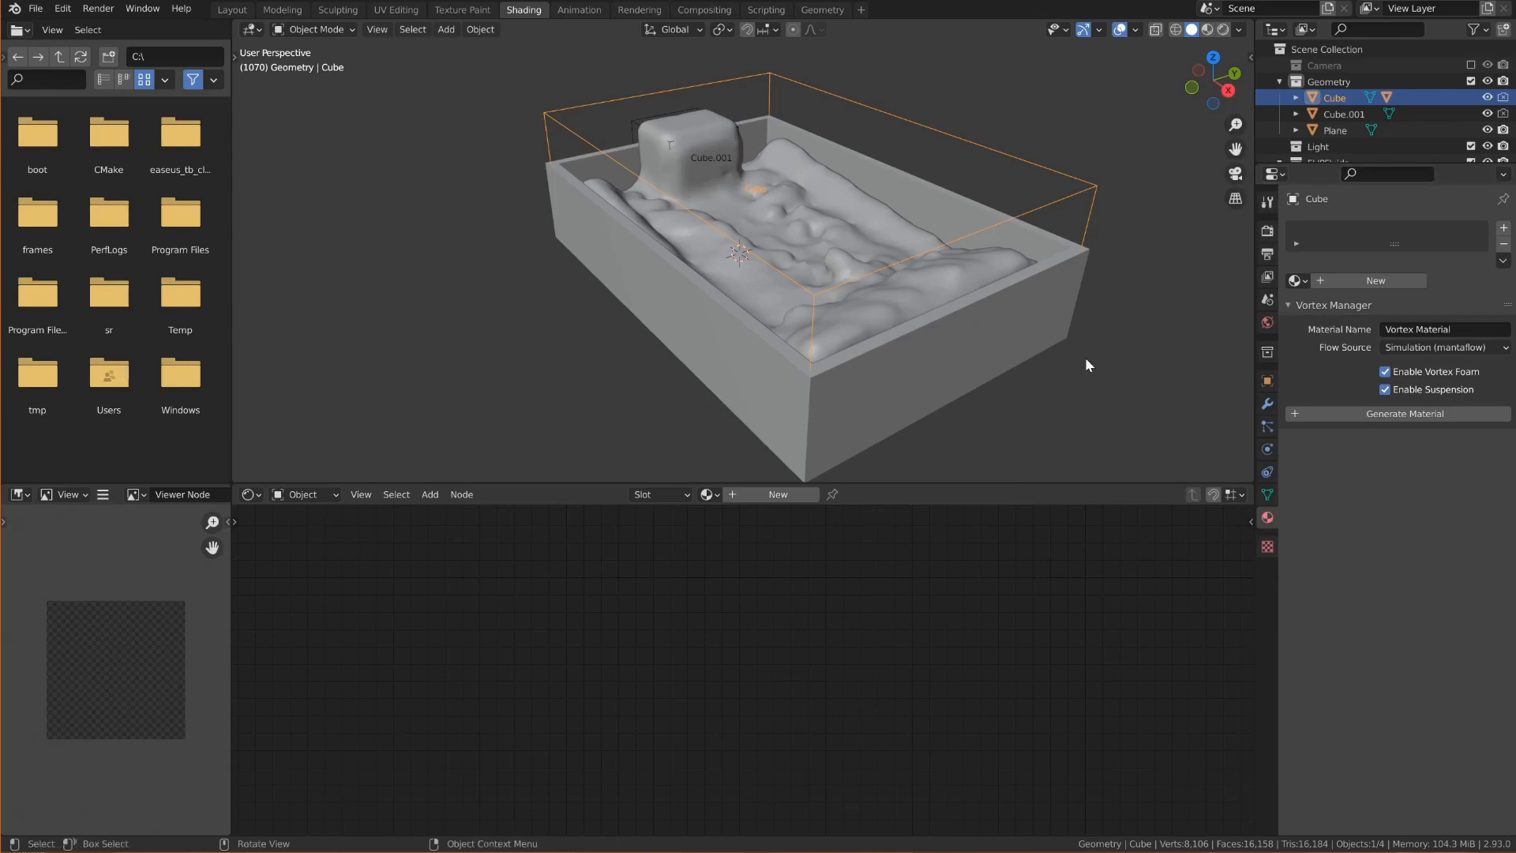
{"action": "mouse_move", "coordinate": [715, 189]}
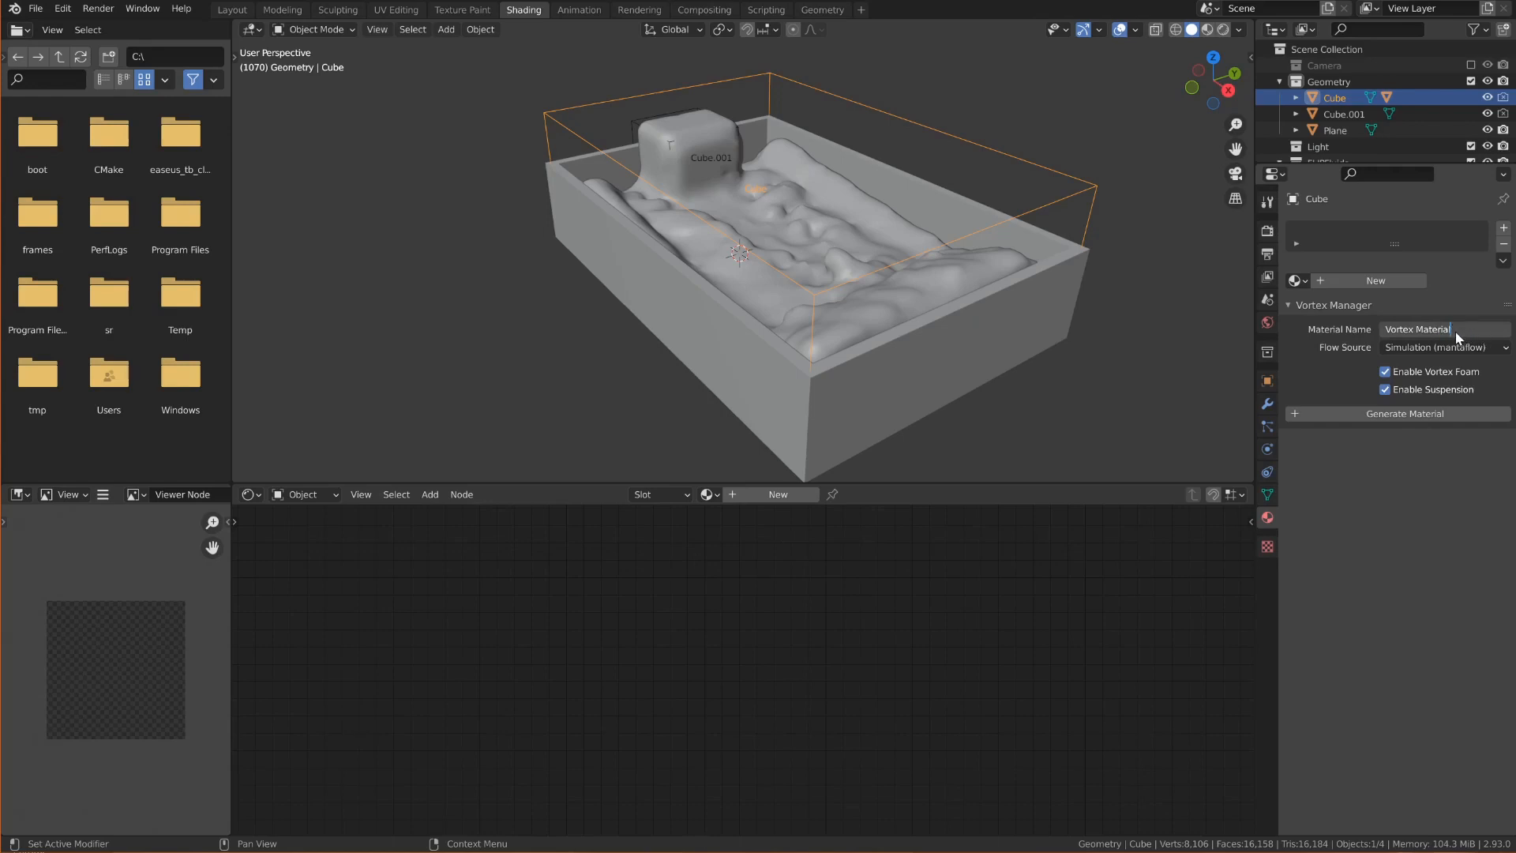
{"action": "mouse_move", "coordinate": [1439, 357]}
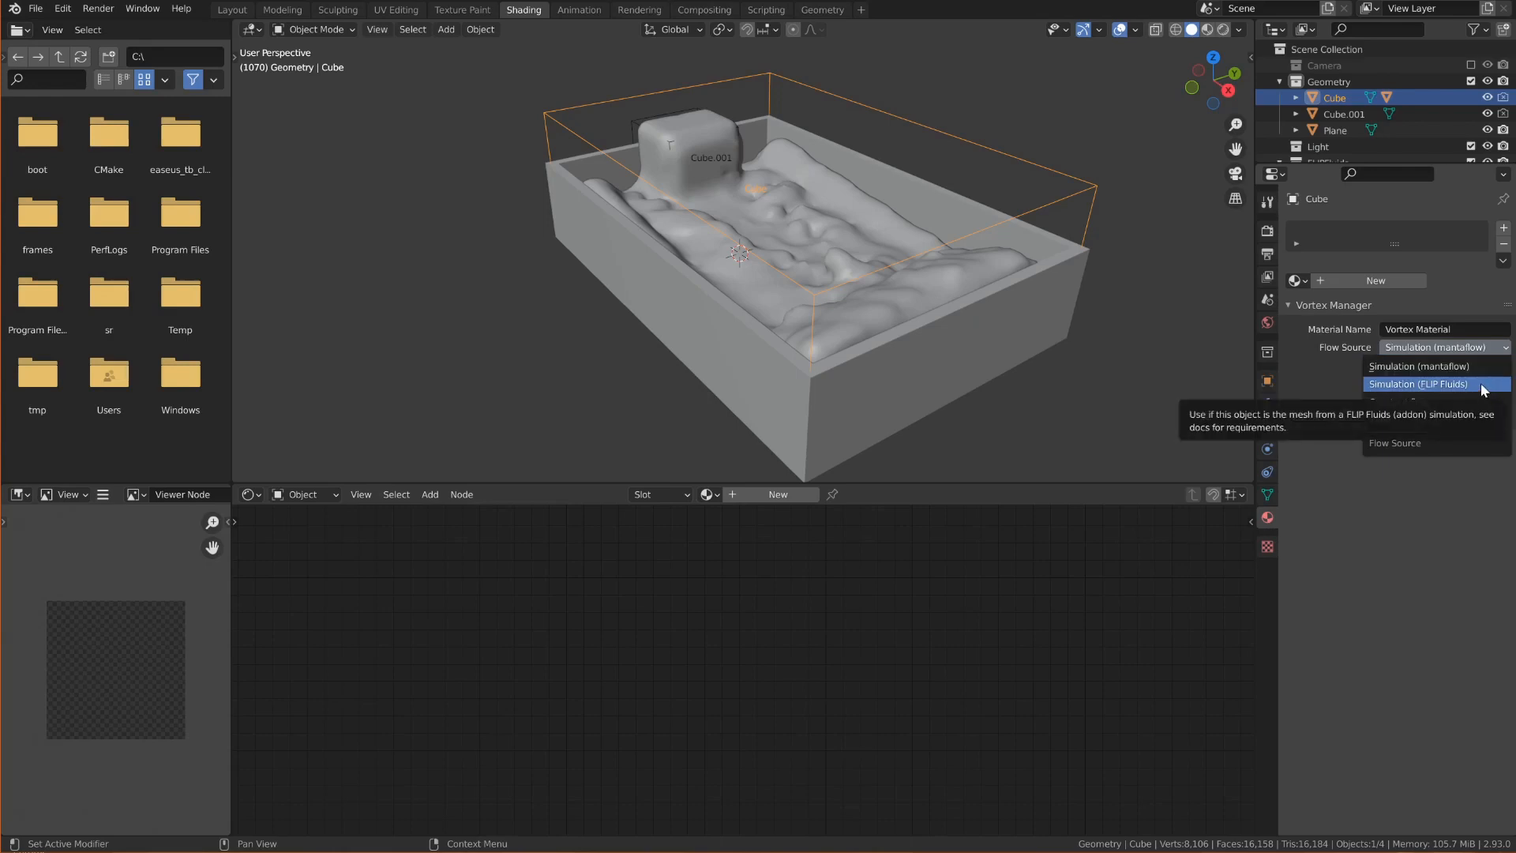
{"action": "left_click", "coordinate": [1417, 383]}
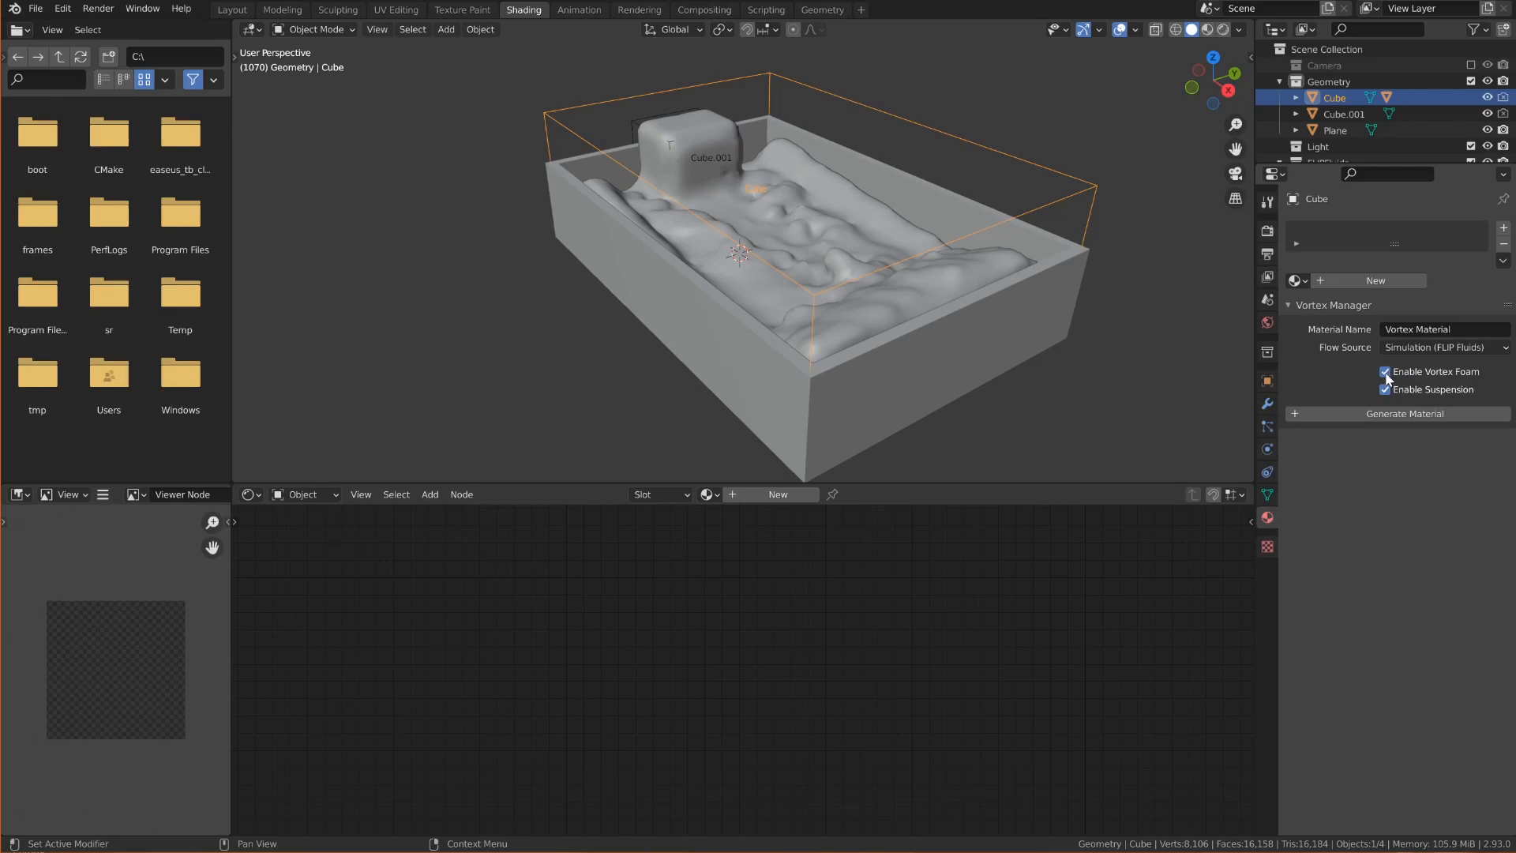
{"action": "mouse_move", "coordinate": [1386, 371]}
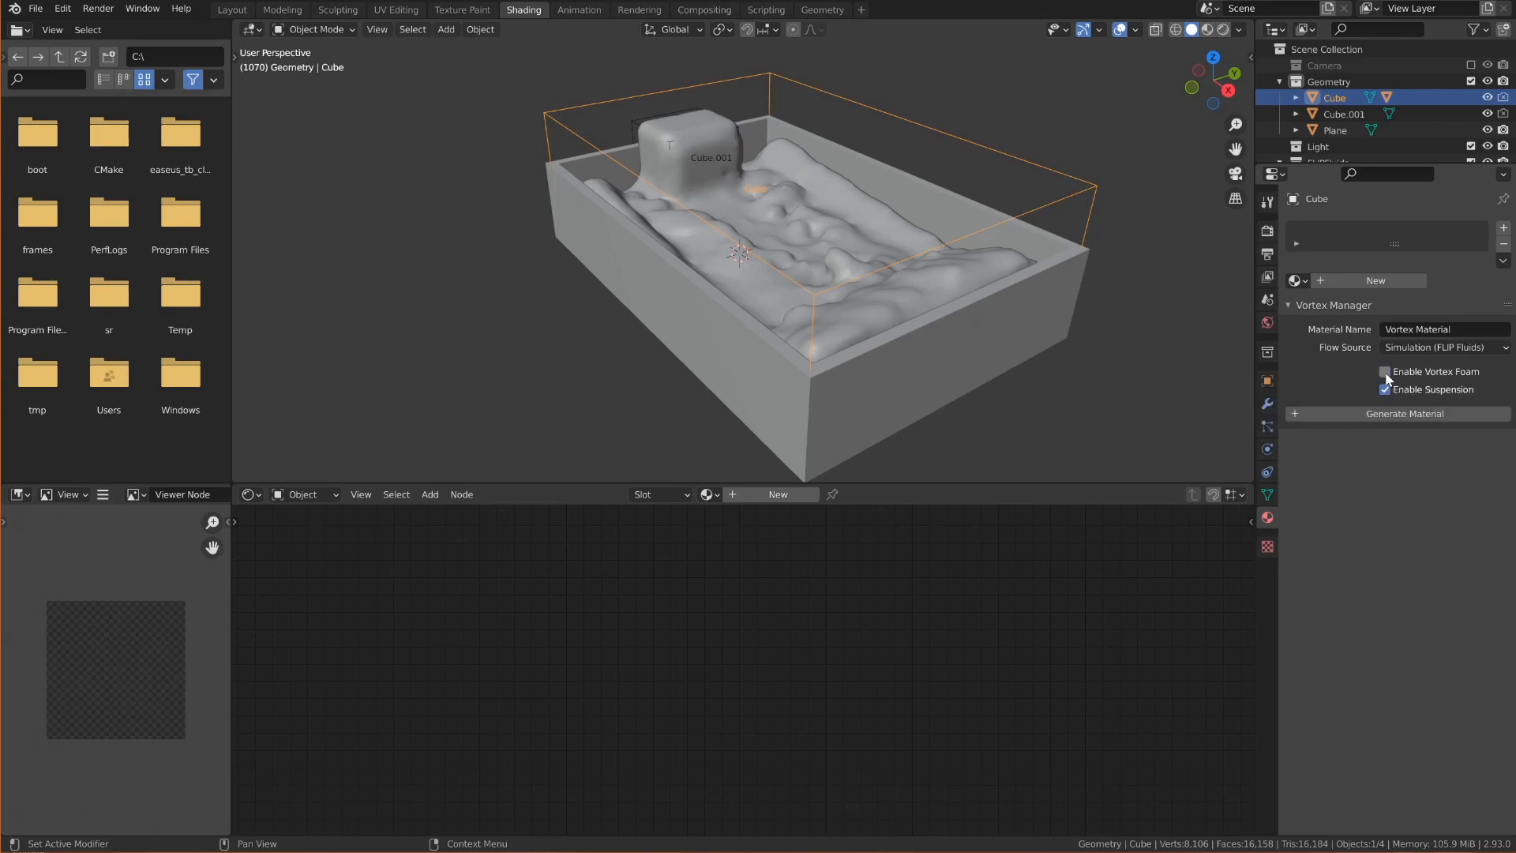
{"action": "left_click", "coordinate": [1385, 389]}
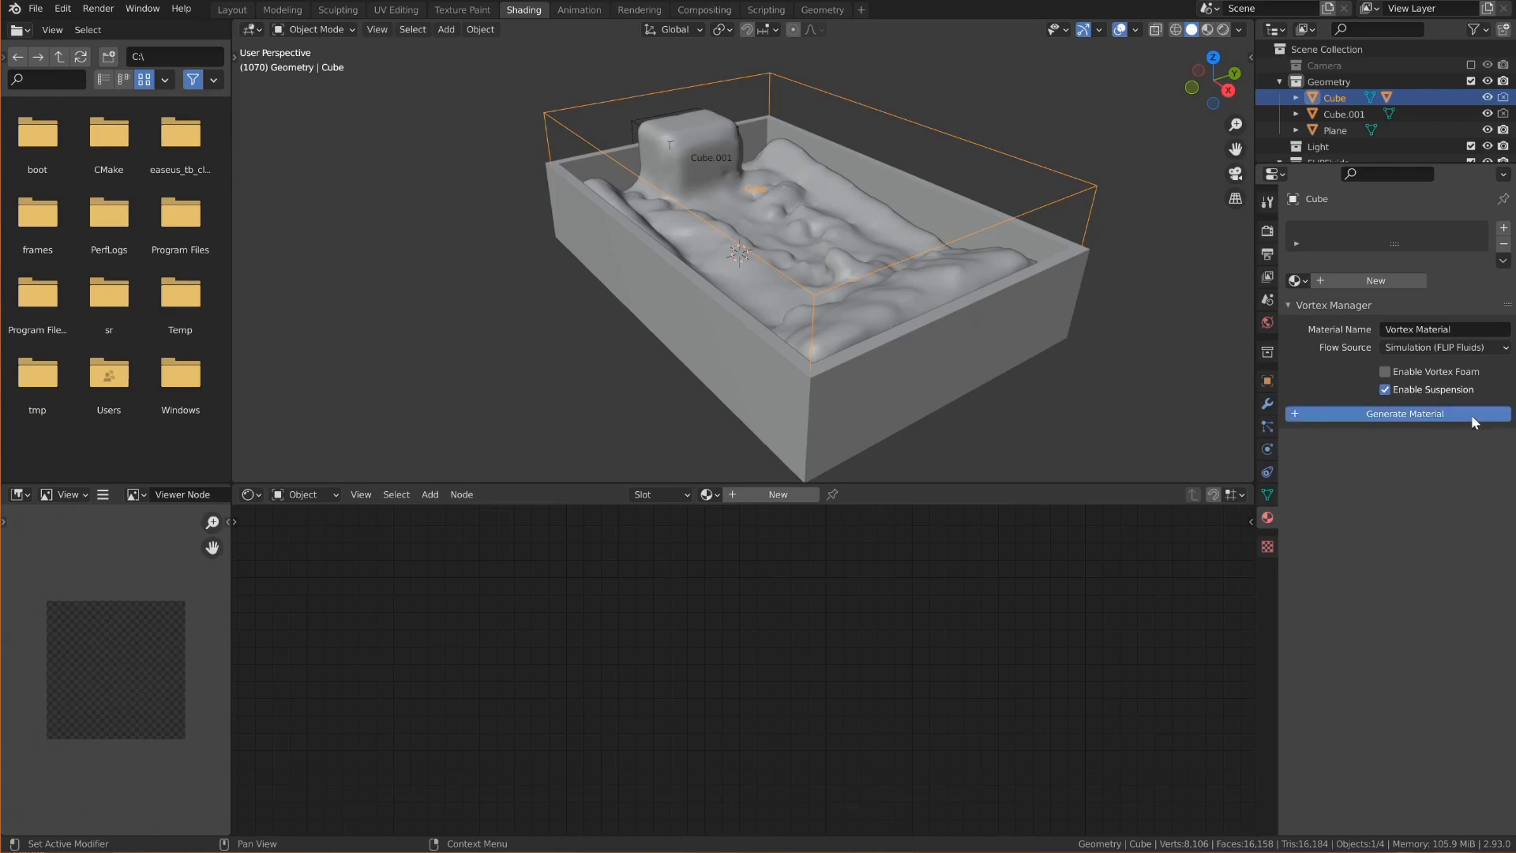
Generate the Vortex Material, try the Mantaflow flow source, then return to FLIP Fluids
{"action": "left_click", "coordinate": [1404, 414]}
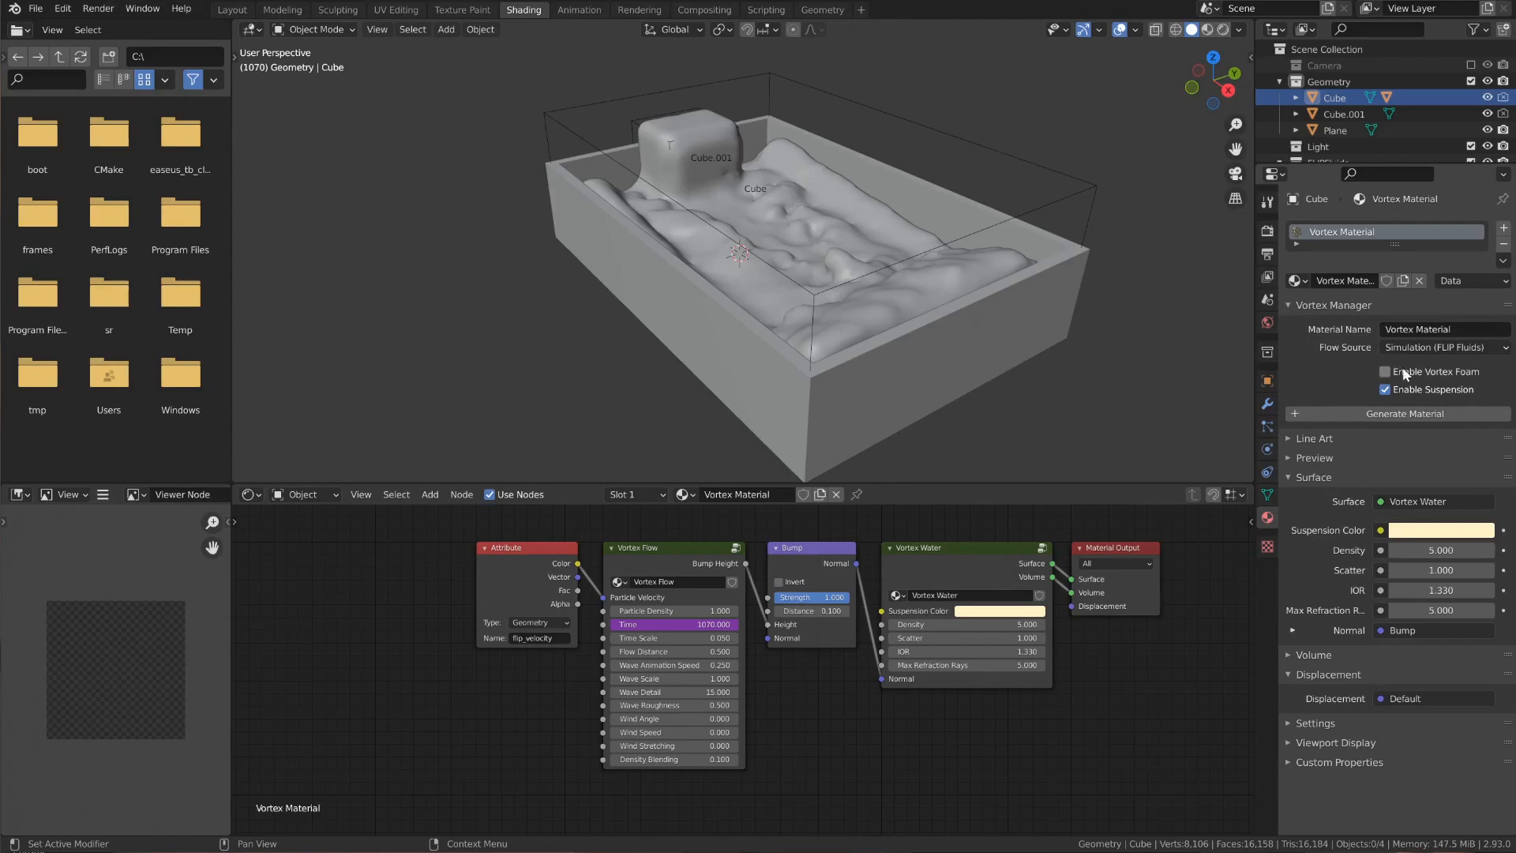
{"action": "left_click", "coordinate": [1386, 371]}
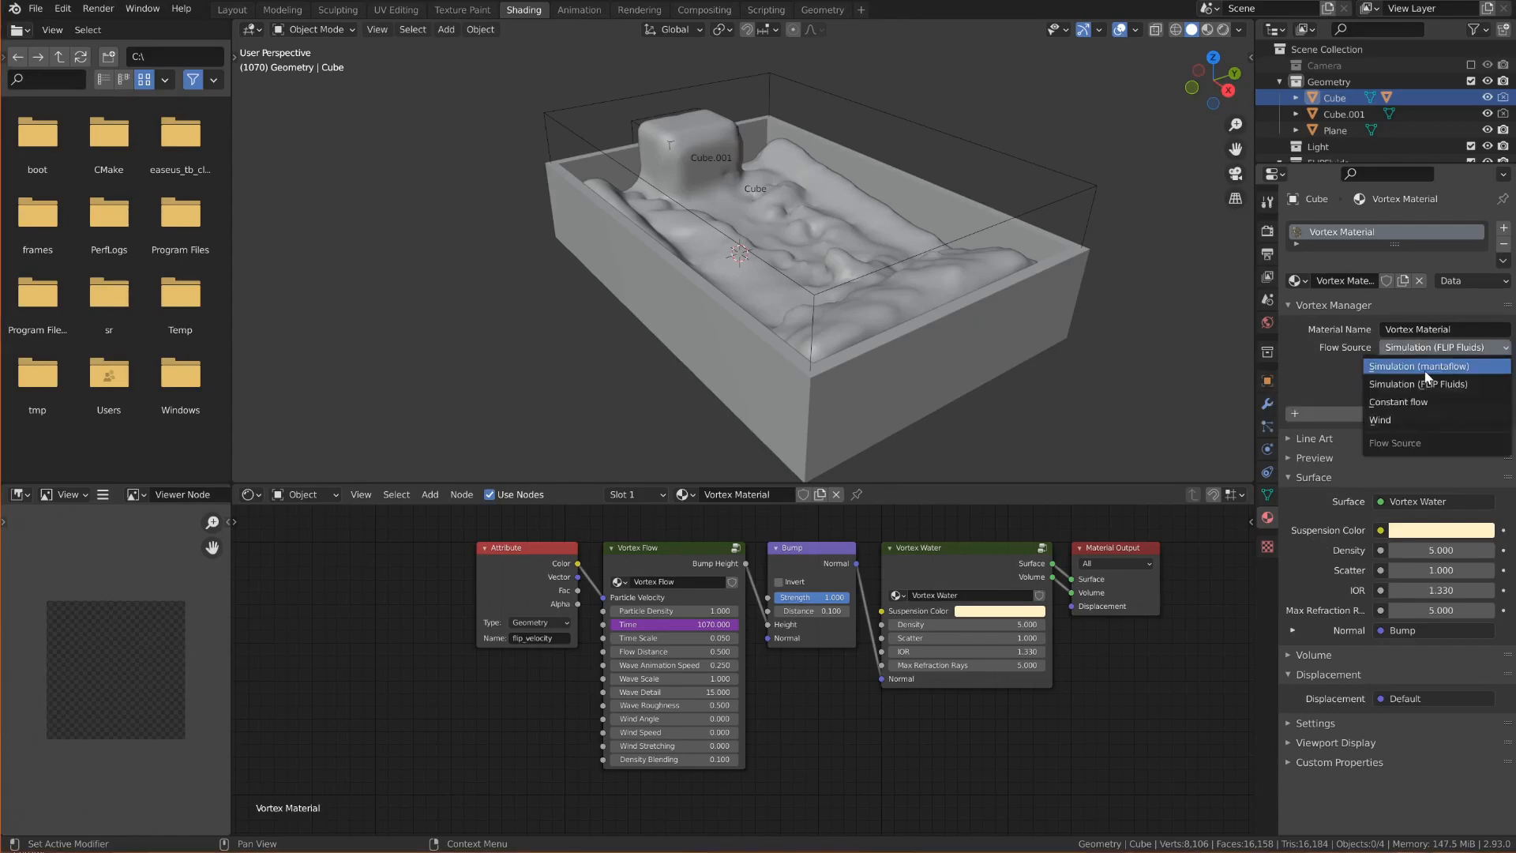
{"action": "left_click", "coordinate": [1418, 366]}
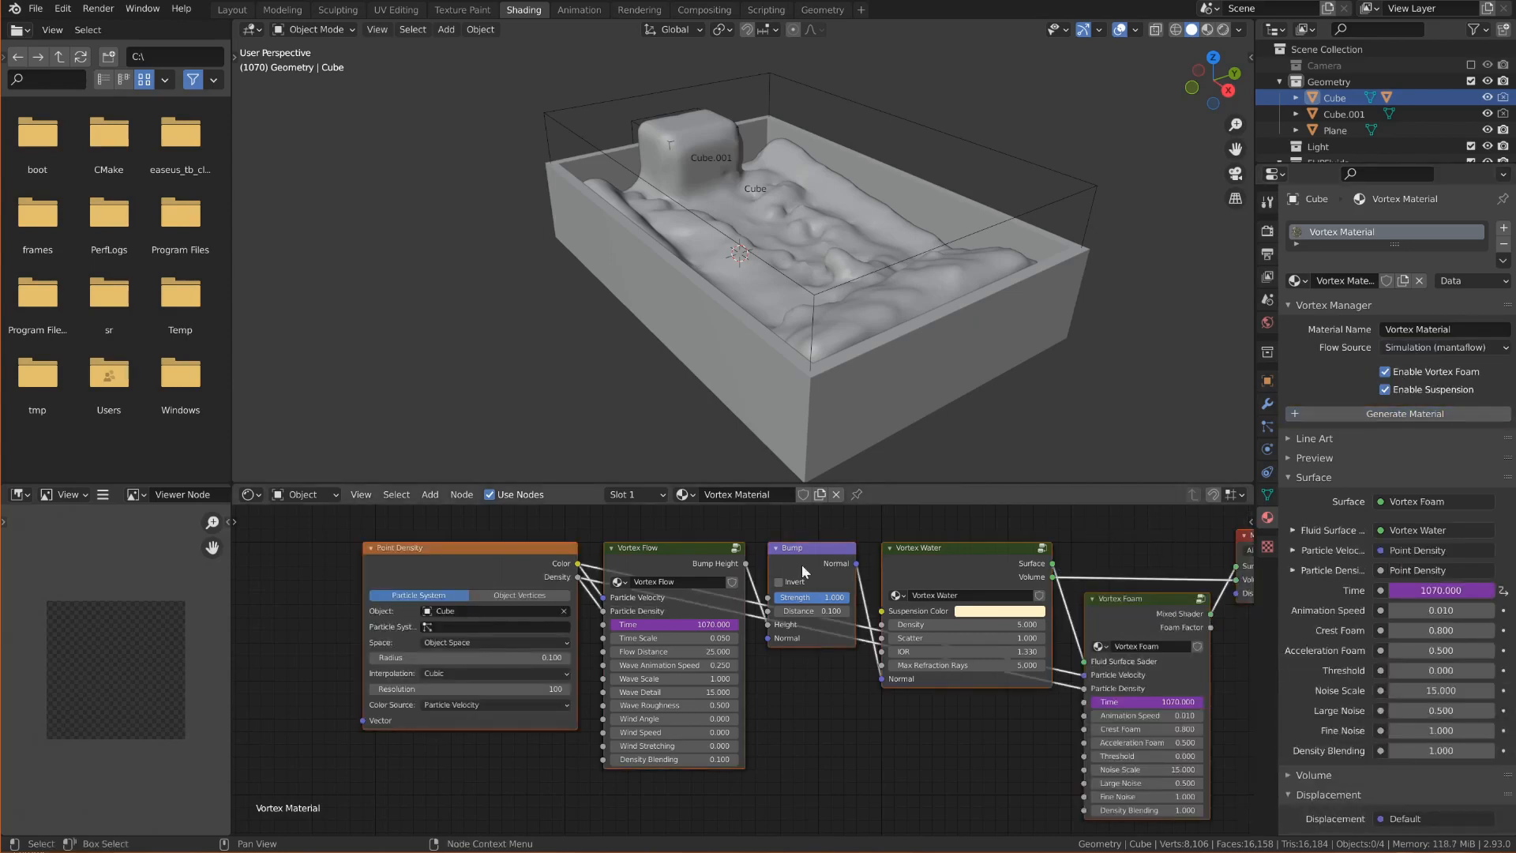
{"action": "mouse_move", "coordinate": [677, 650]}
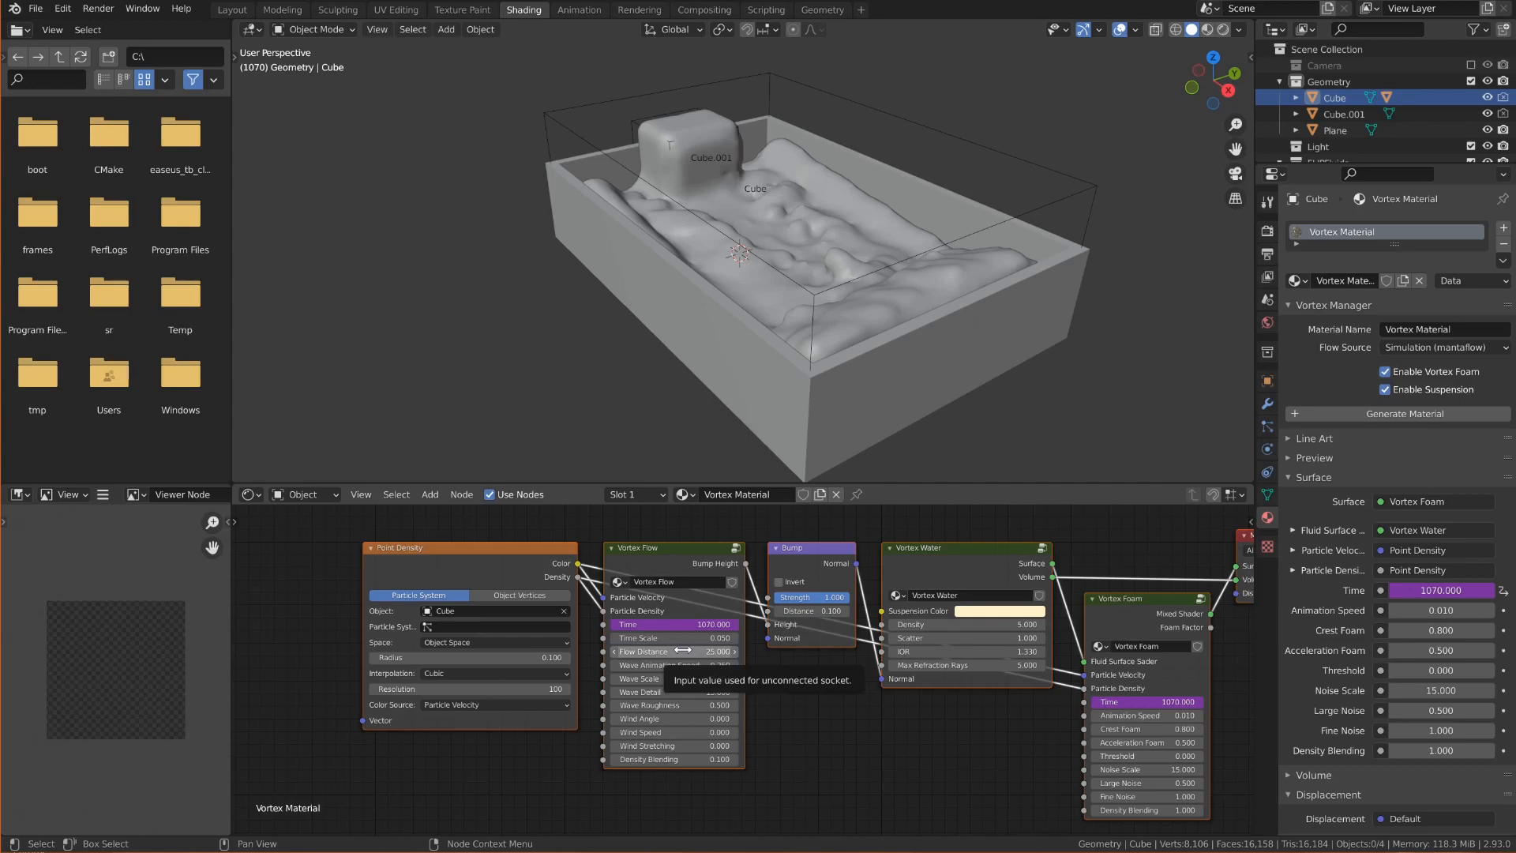
{"action": "left_click", "coordinate": [1440, 346]}
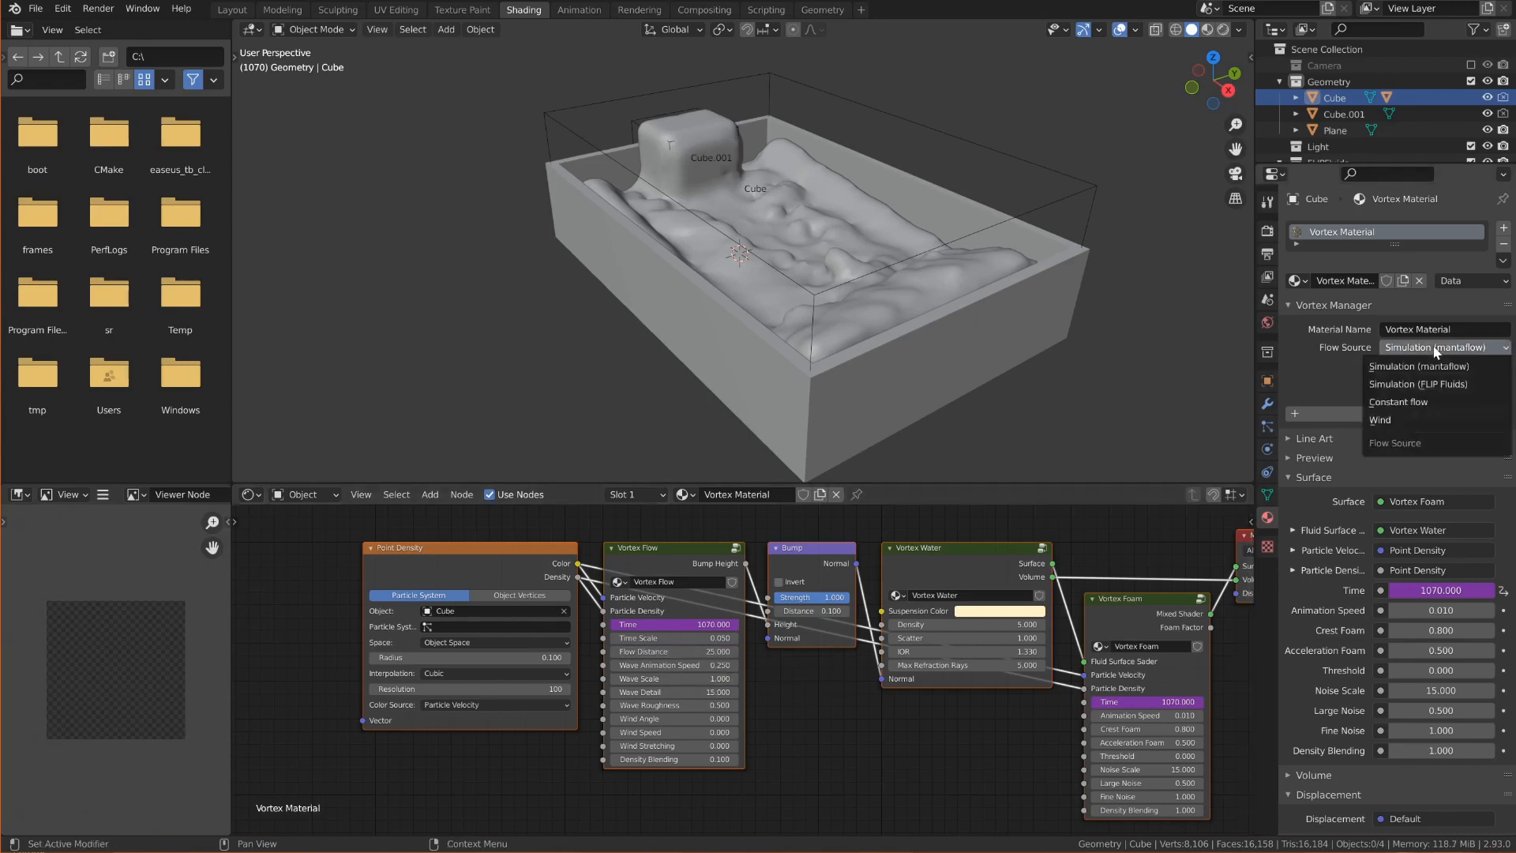
{"action": "left_click", "coordinate": [1418, 383]}
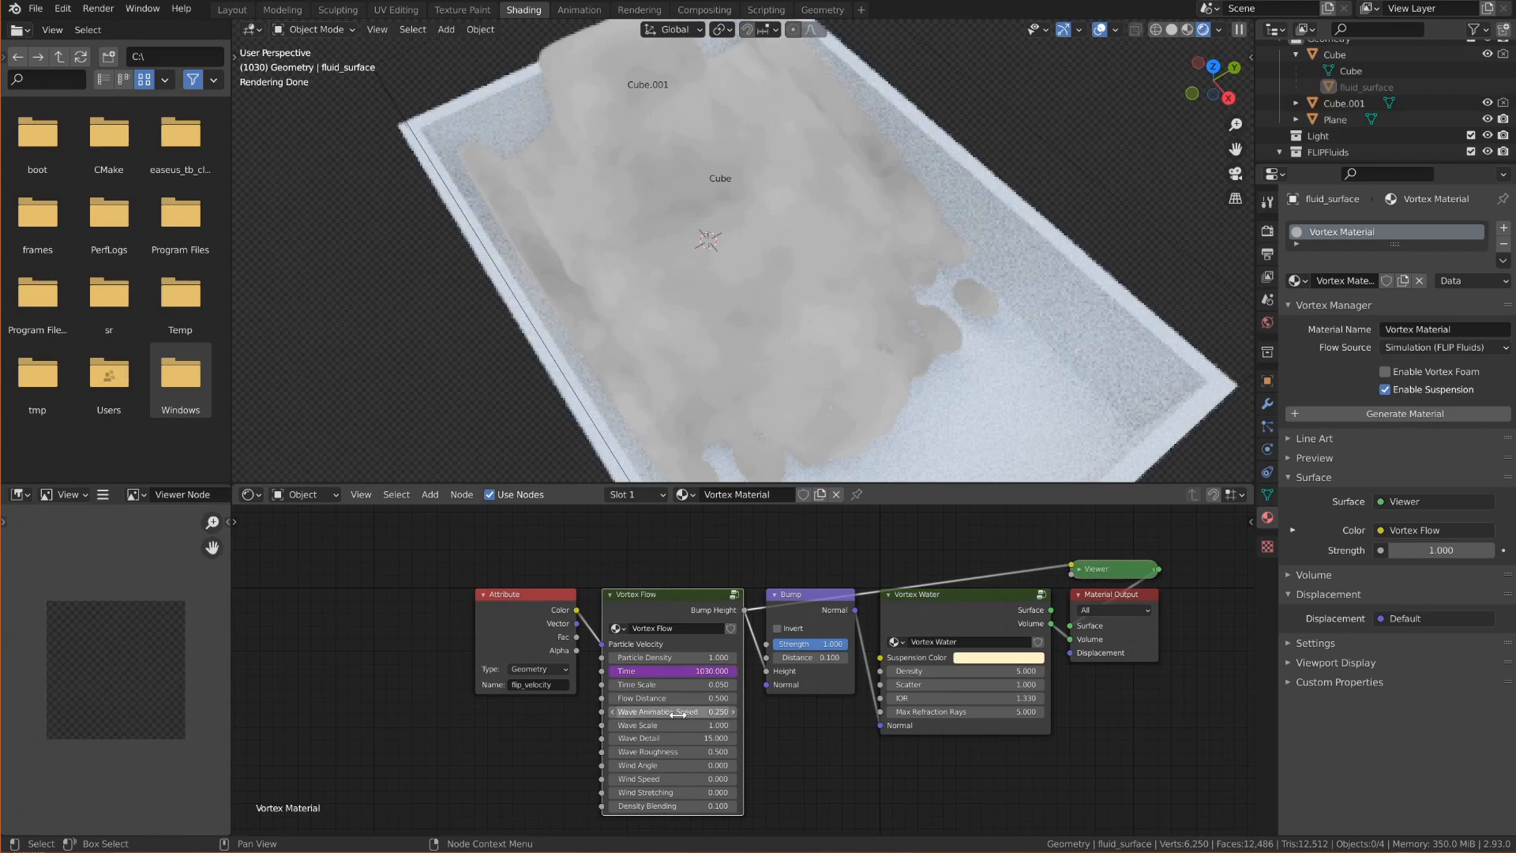
Set the Vortex Flow node to Flow Distance 1, Wave Animation Speed 0, Wave Scale 1.5
{"action": "left_click", "coordinate": [671, 712]}
{"action": "type", "text": "0.000"}
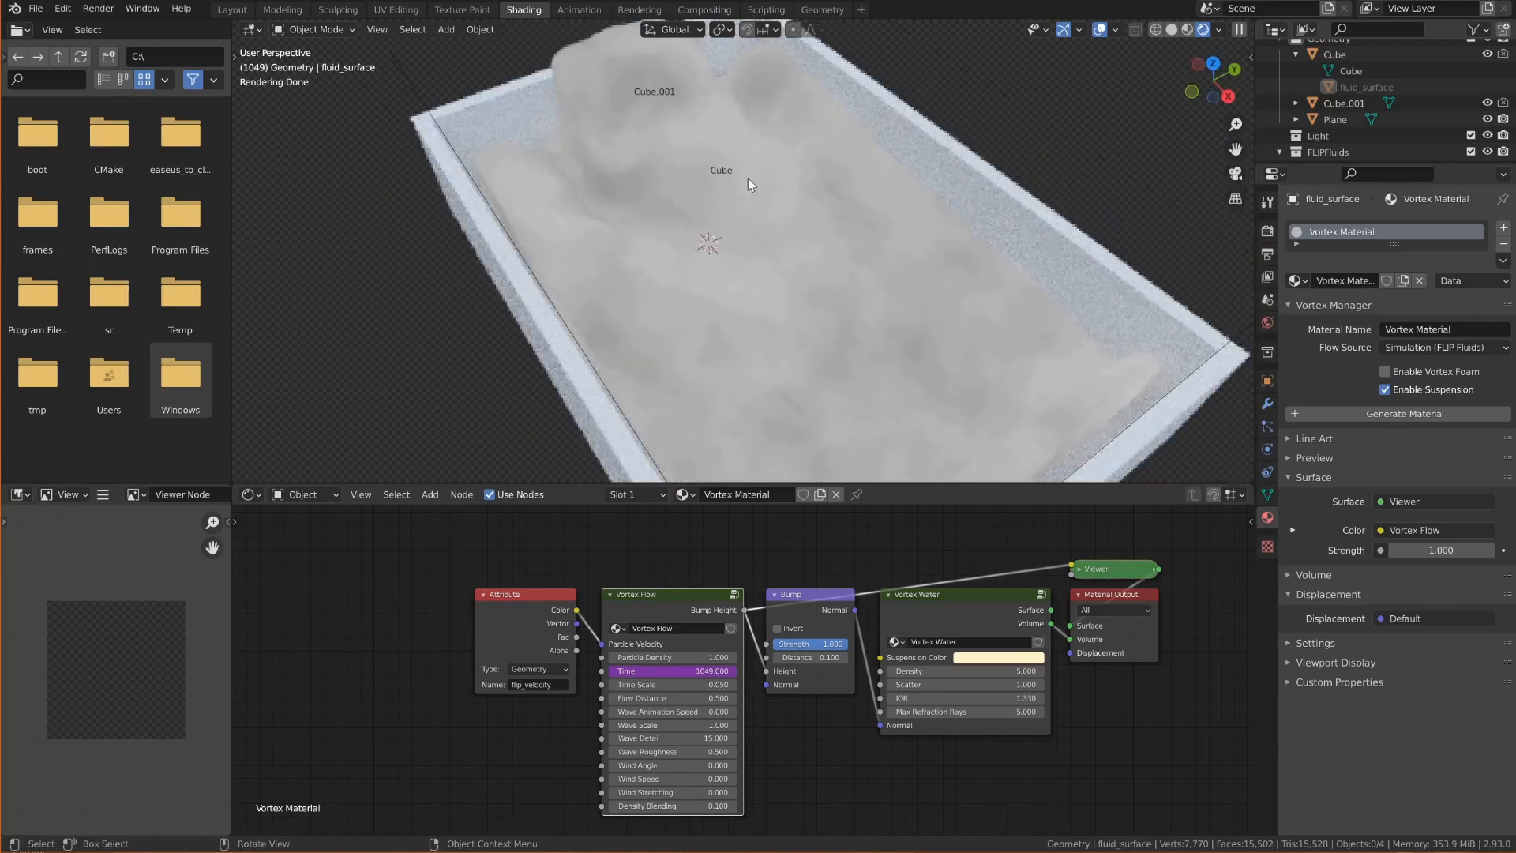
{"action": "mouse_move", "coordinate": [671, 697]}
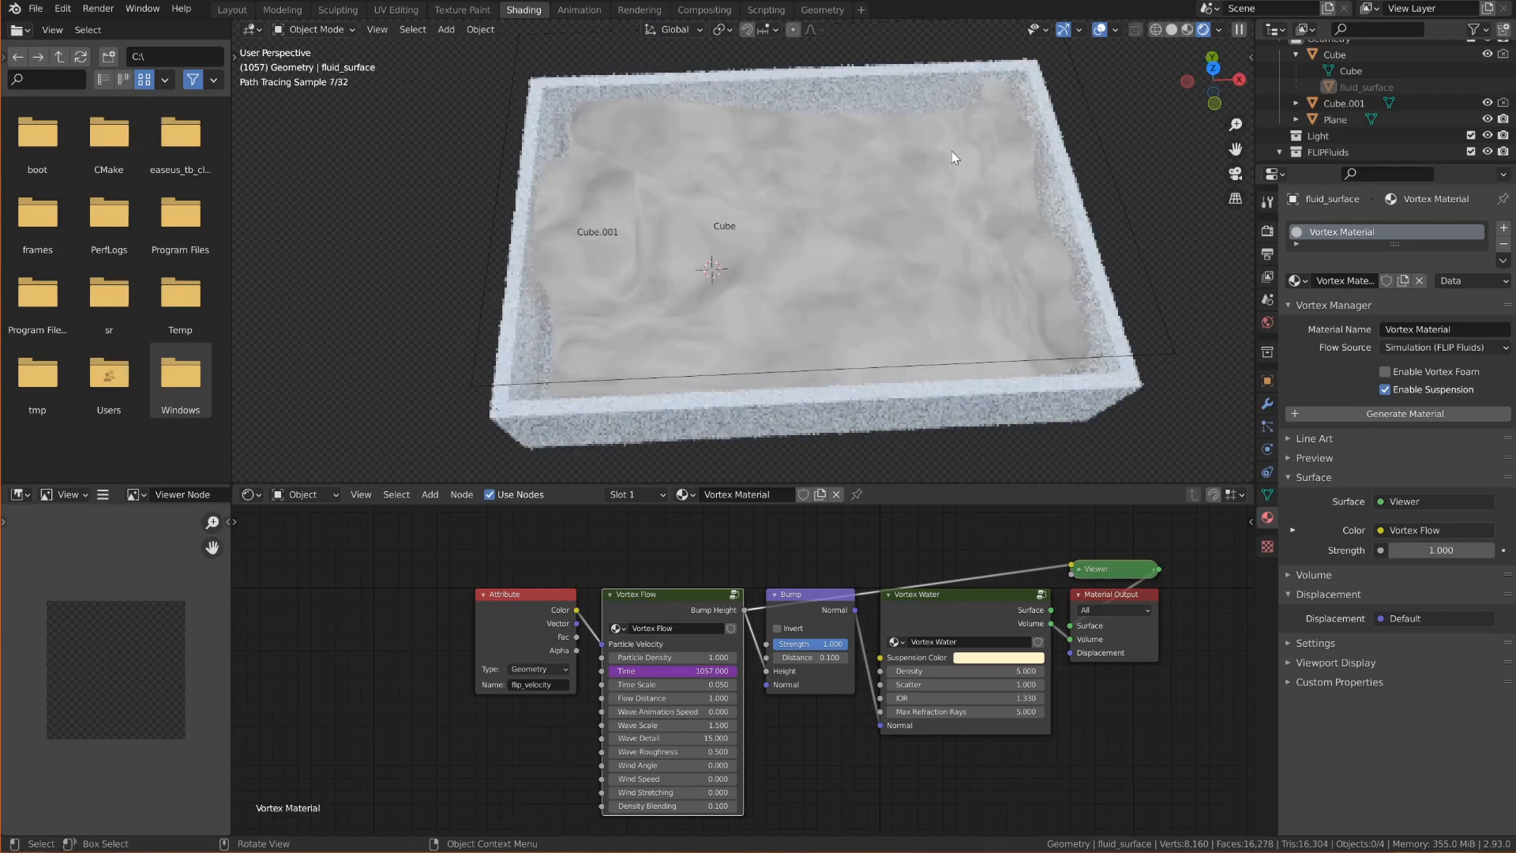
{"action": "left_click", "coordinate": [1267, 198]}
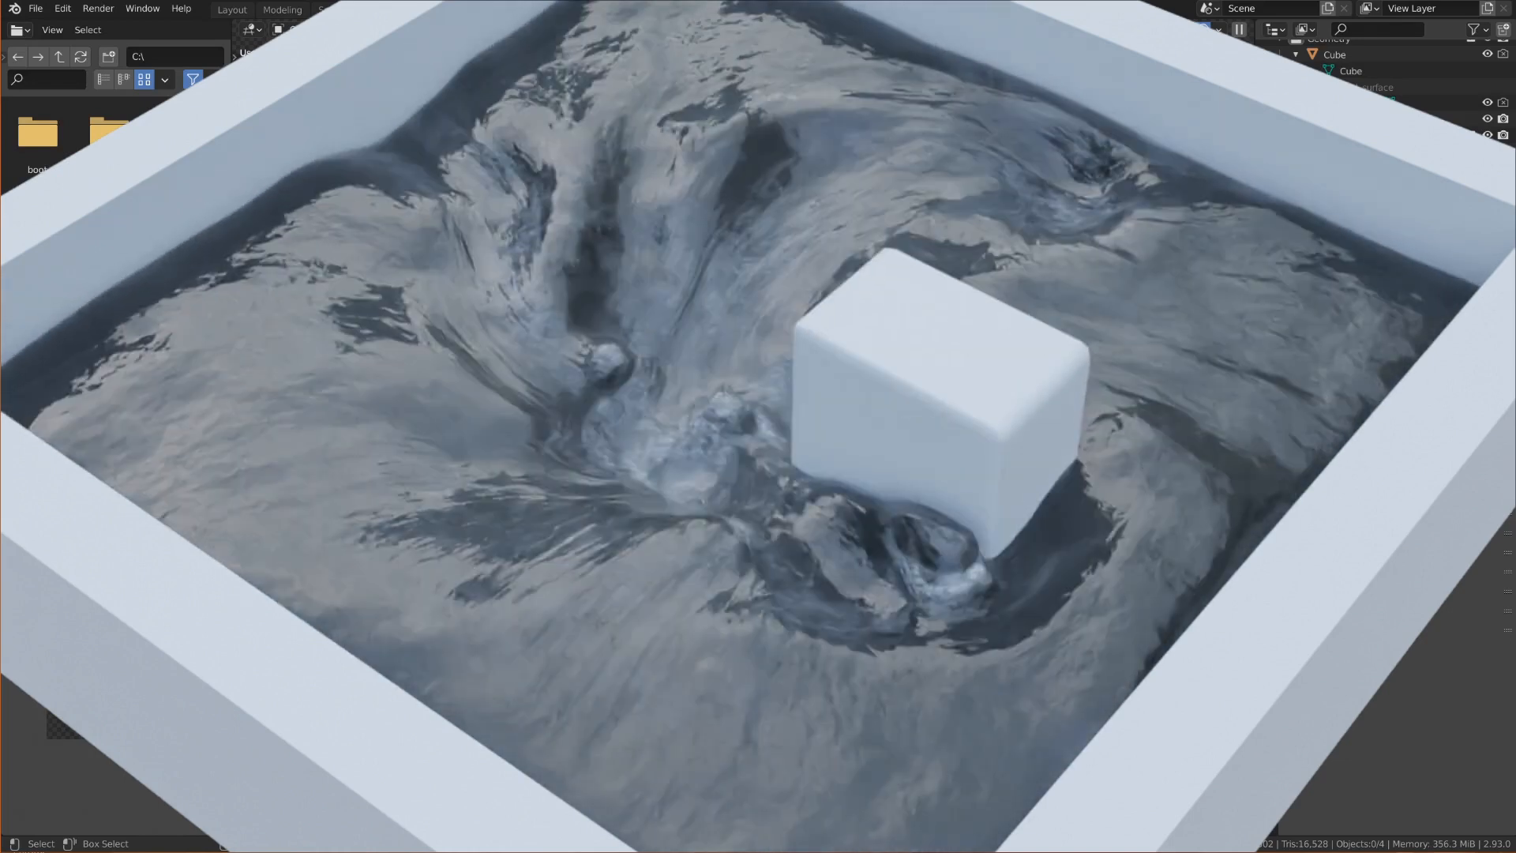
View the fluid surface rendered as the final dark, rippling Vortex Water shader
{"action": "left_click", "coordinate": [523, 9]}
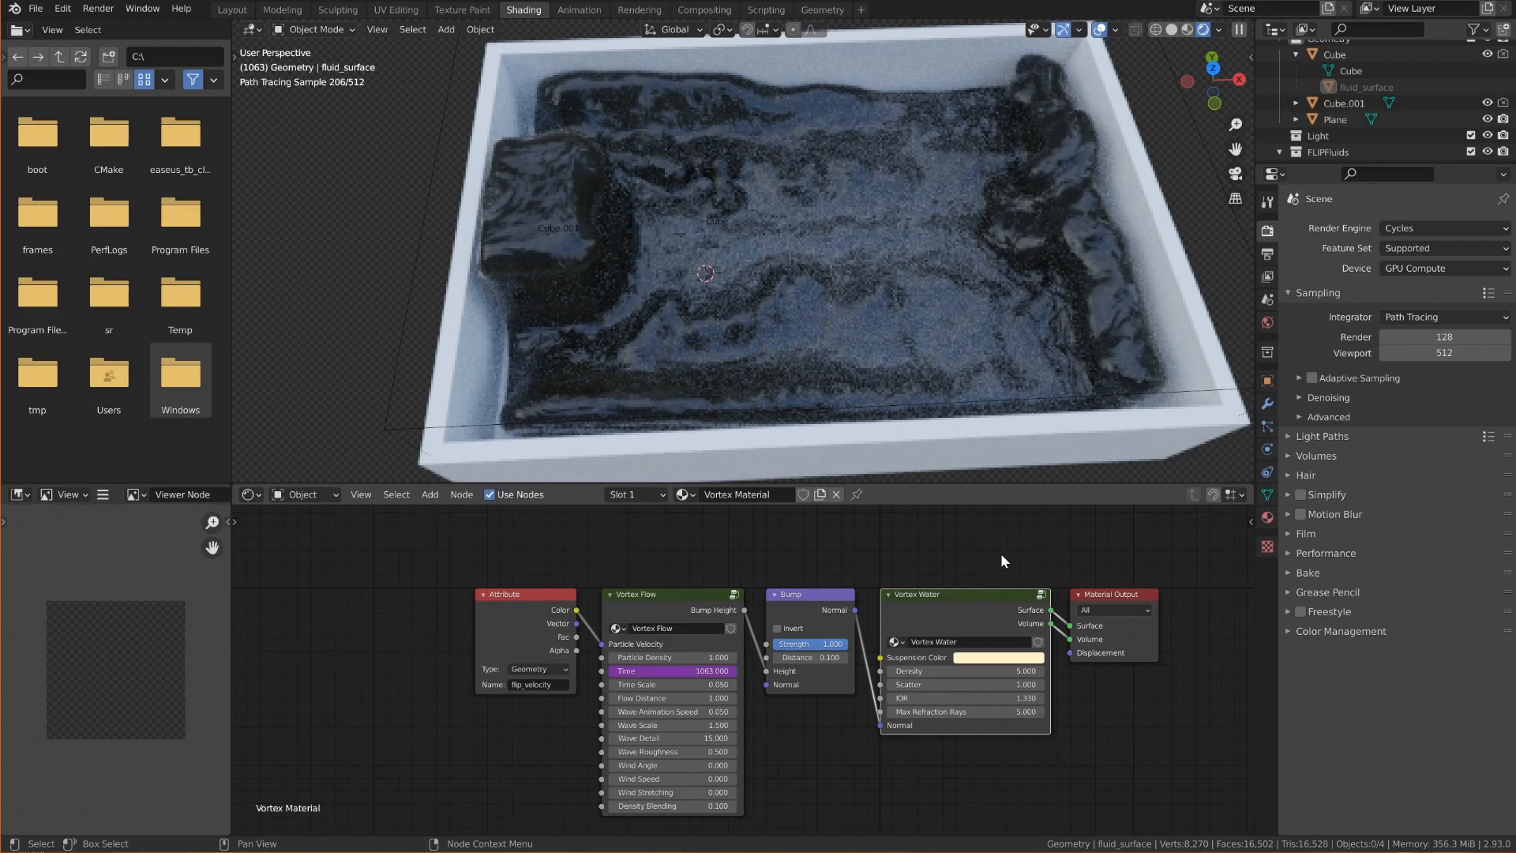